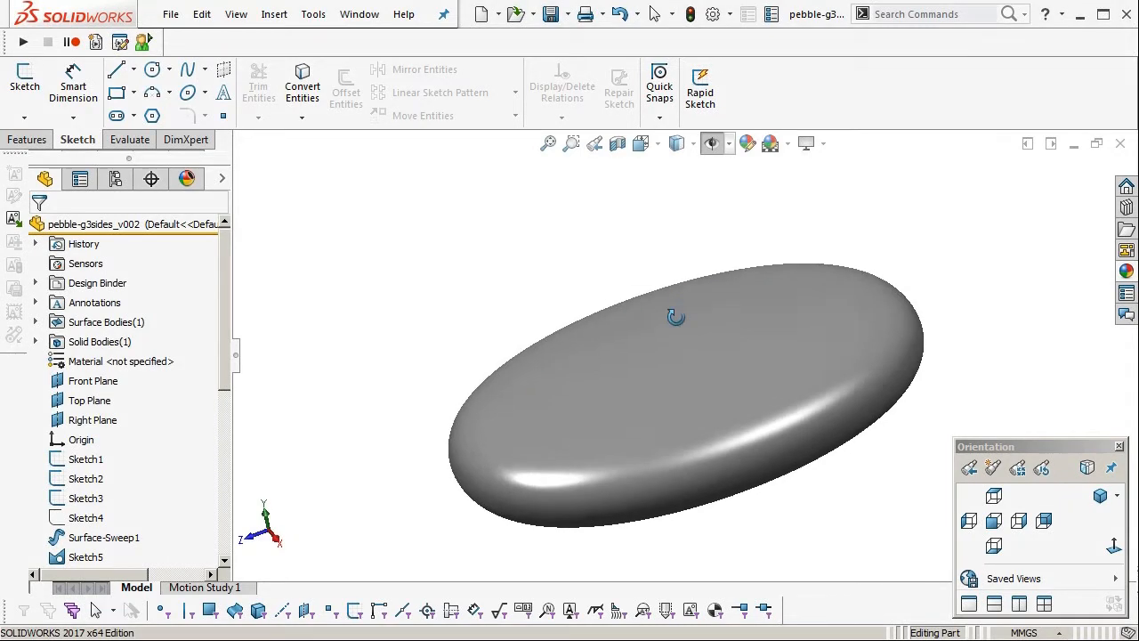
# Orbit the pebble body and set the environment to zebra stripes to check smoothness.
pyautogui.moveTo(677, 318); pyautogui.dragTo(839, 536)
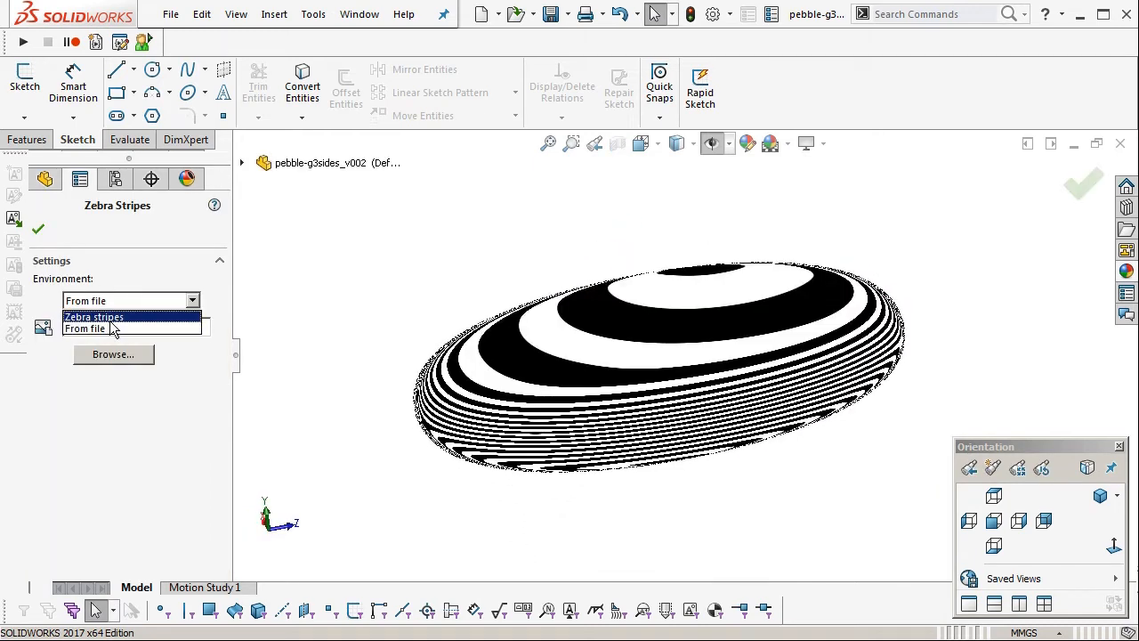
pyautogui.click(94, 316)
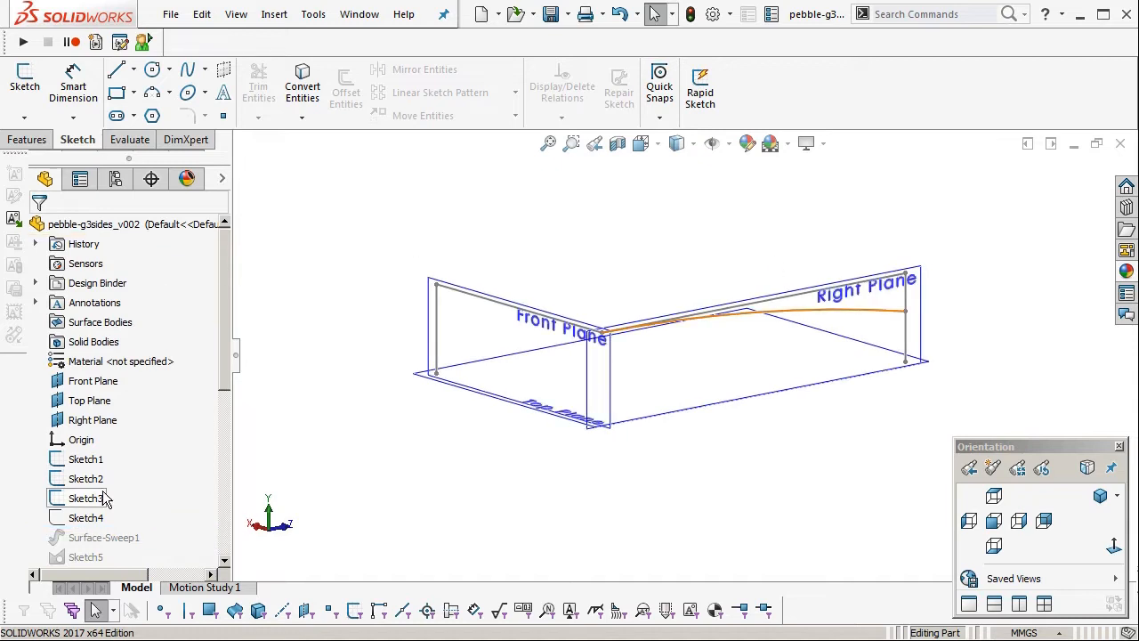
# Highlight Sketch1, Sketch2 and Sketch4 in the tree to review each boundary curve.
pyautogui.click(86, 458)
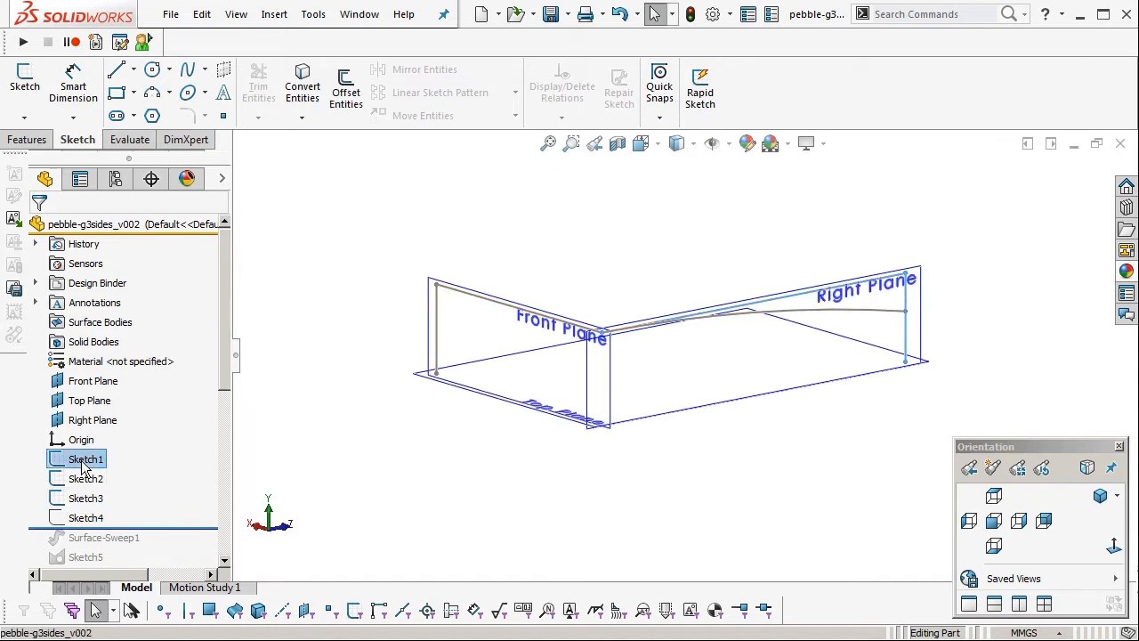
pyautogui.click(85, 478)
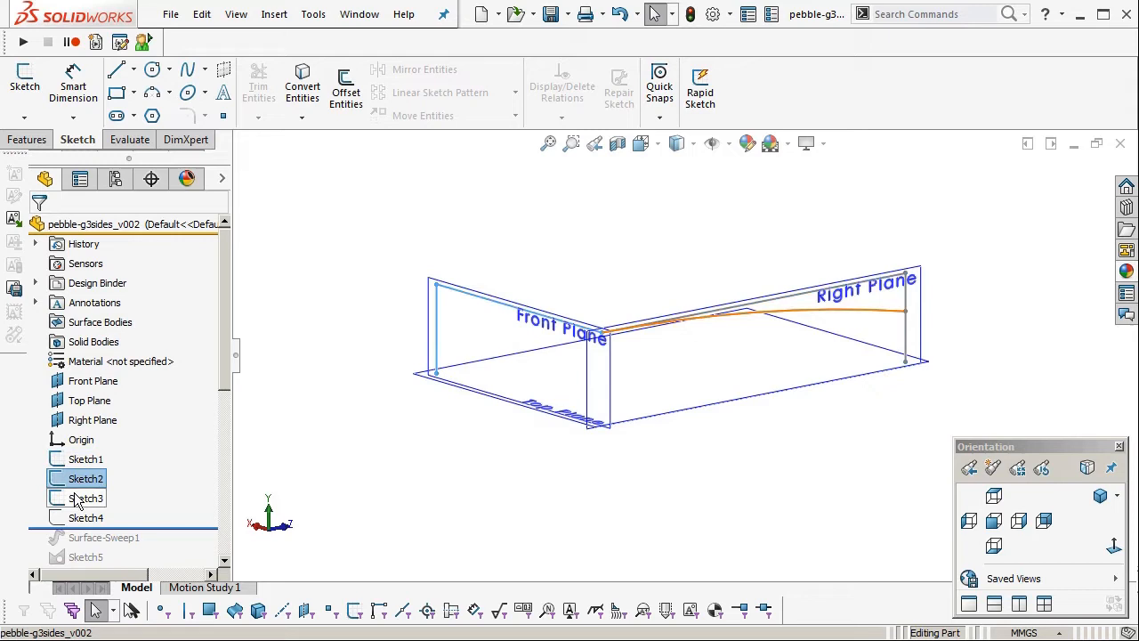
pyautogui.click(86, 517)
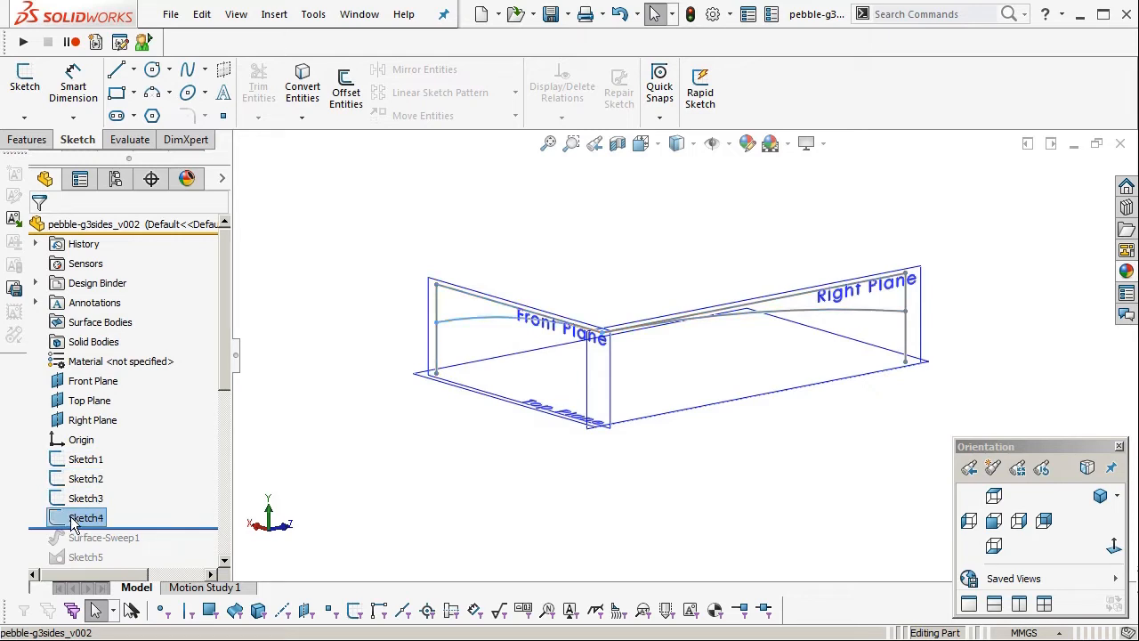
pyautogui.moveTo(486, 482)
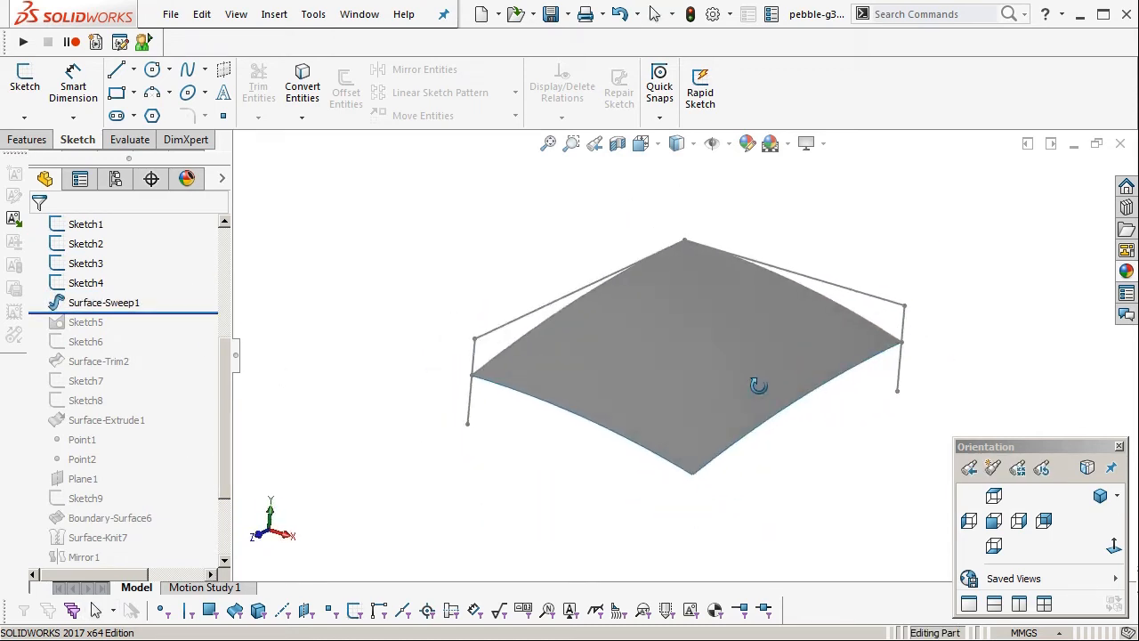
# Roll forward past Surface-Sweep1 and inspect Sketch5's spline dimensioned 13 and 16.
pyautogui.click(103, 302)
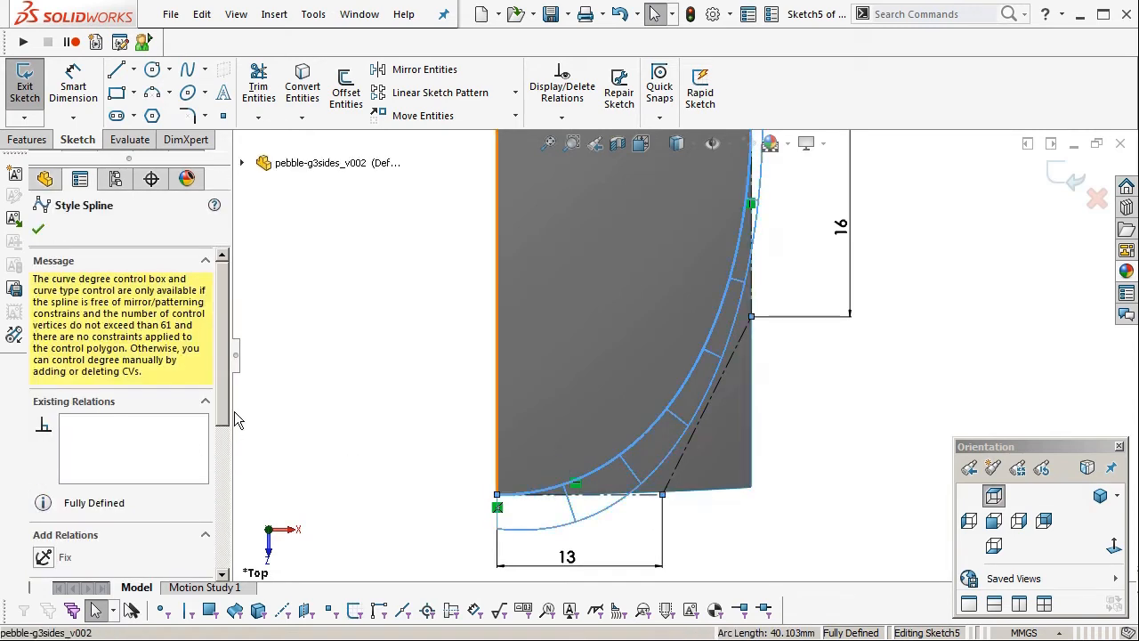
pyautogui.scroll(-3)
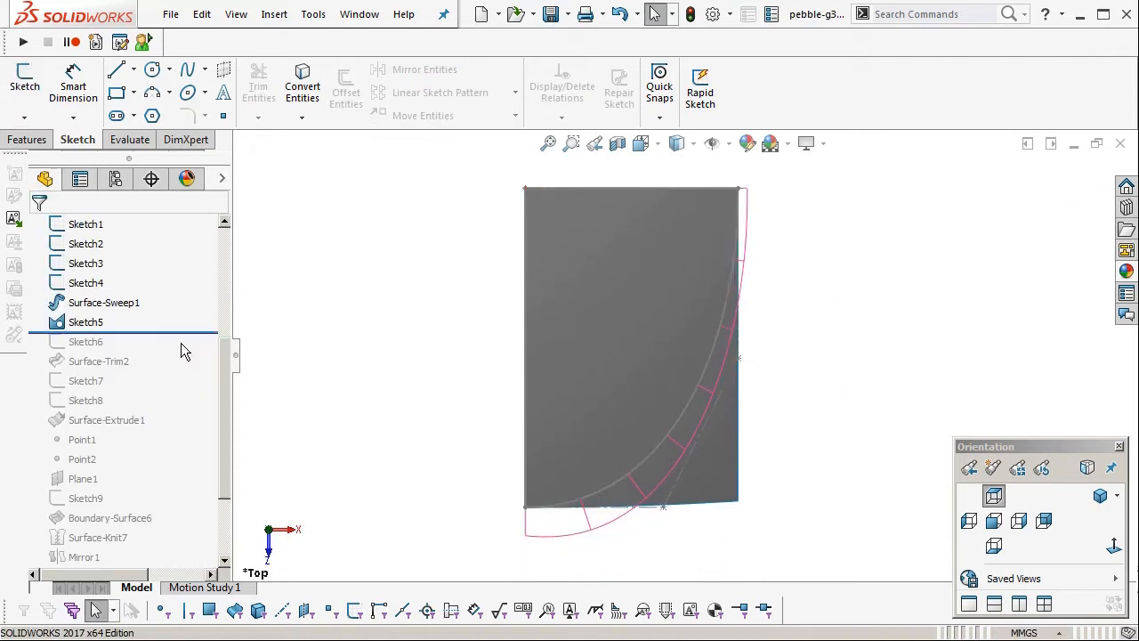
# Highlight Sketch6 and roll forward past Sketch6 and Surface-Trim2 to trim the sheet.
pyautogui.click(86, 341)
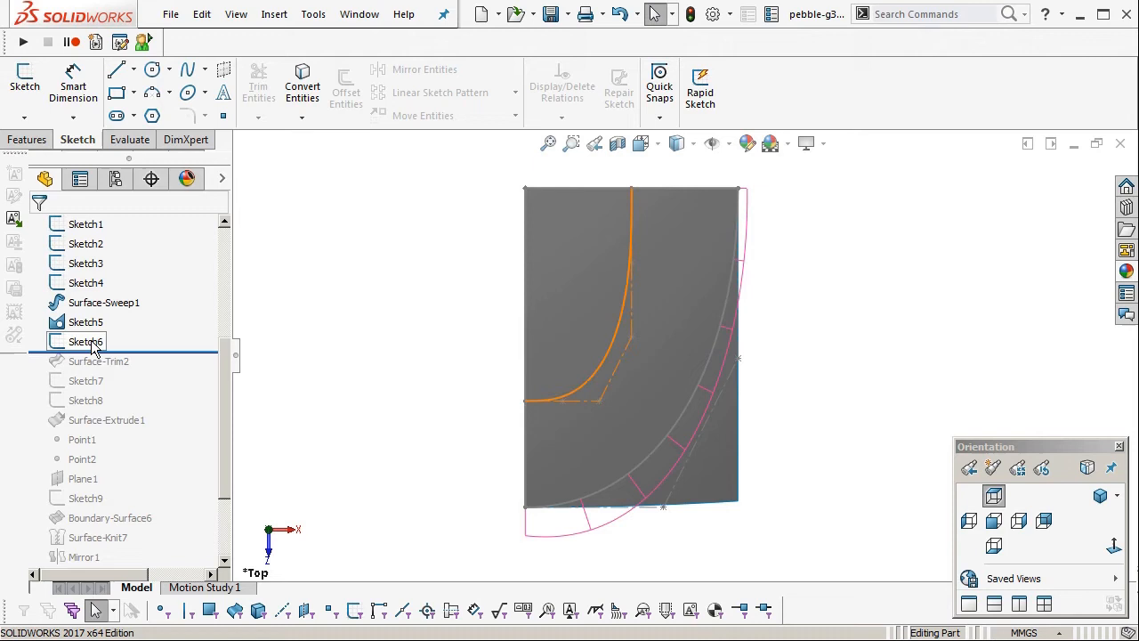
pyautogui.click(89, 341)
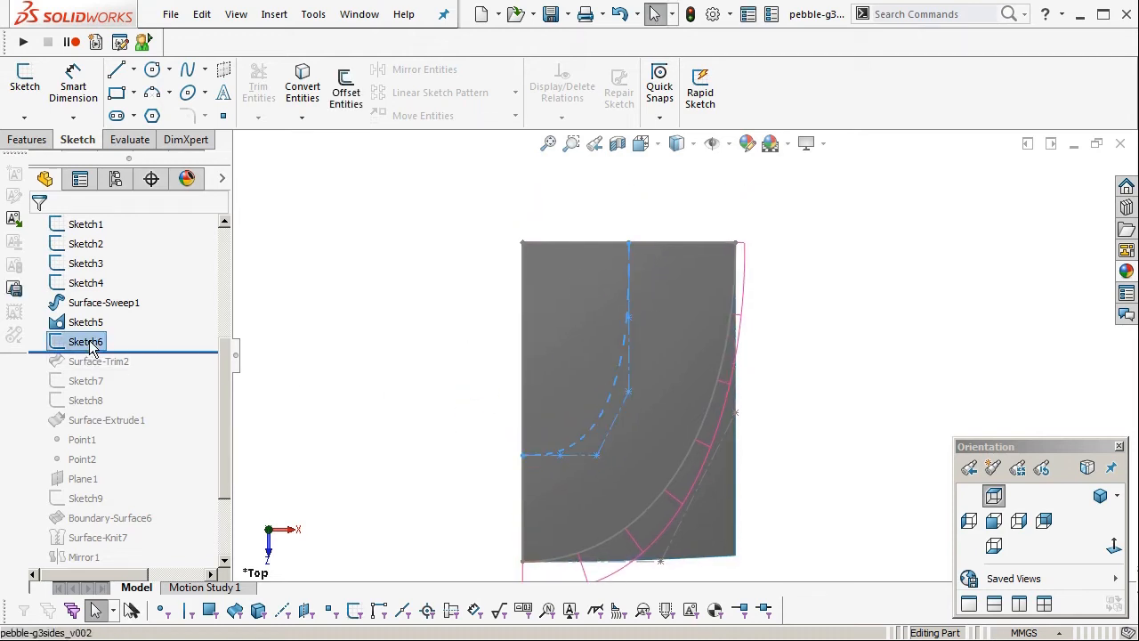
pyautogui.doubleClick(86, 341)
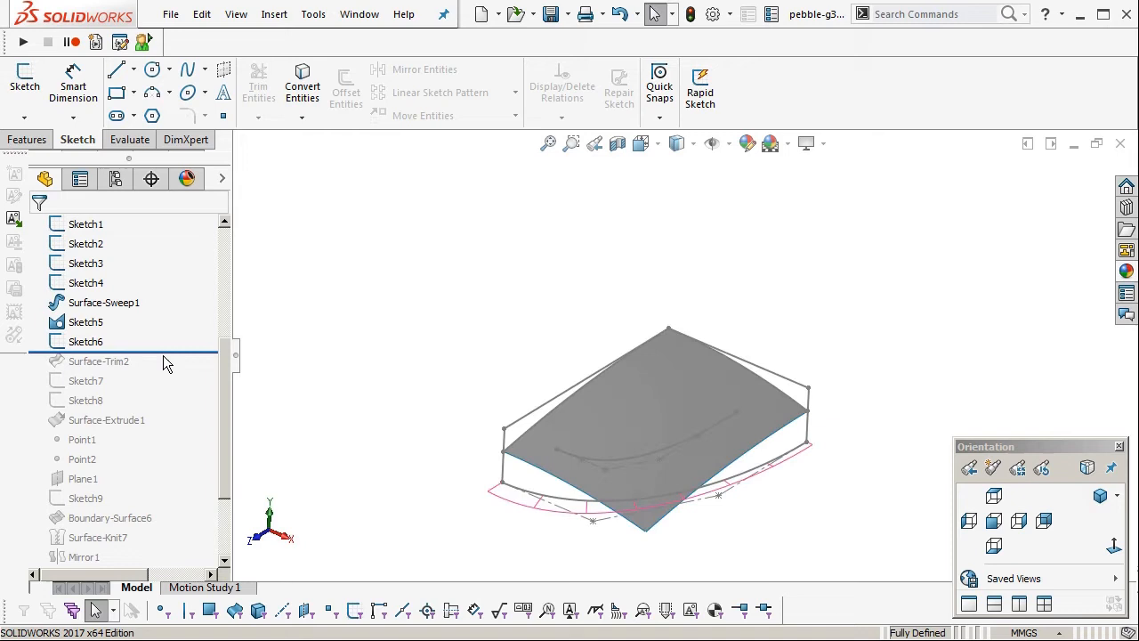
pyautogui.click(86, 223)
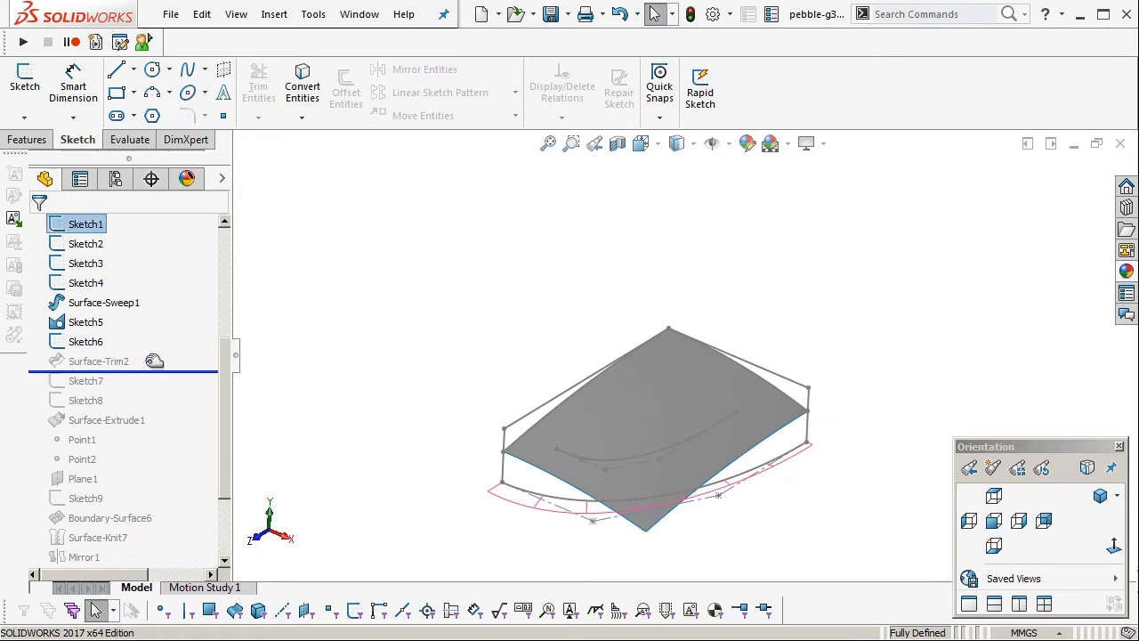
pyautogui.click(98, 361)
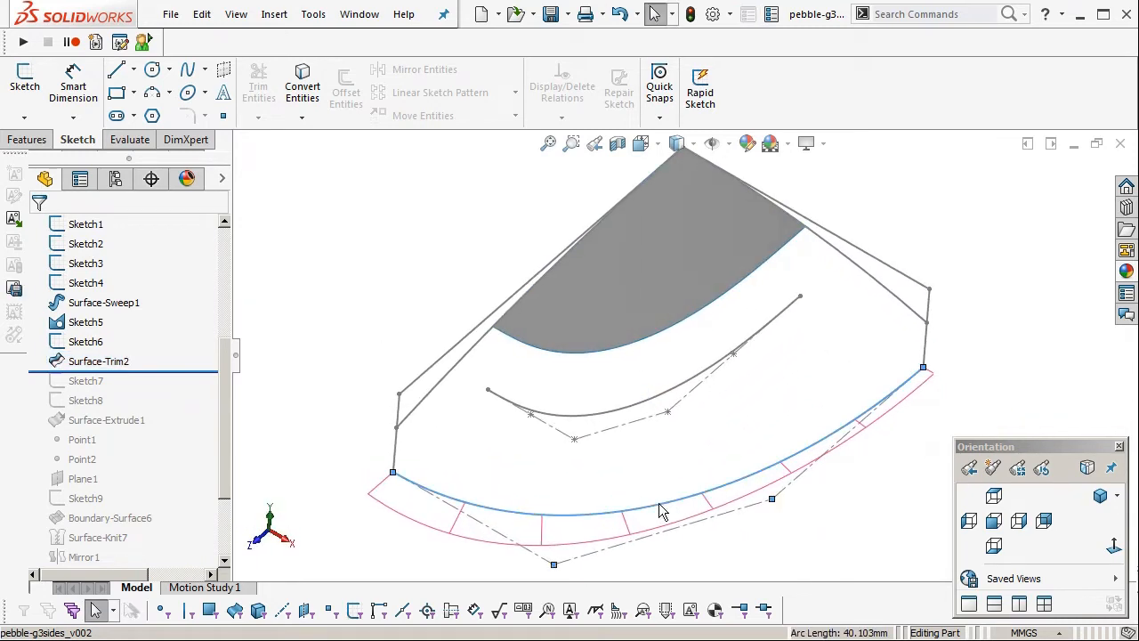
pyautogui.rightClick(663, 510)
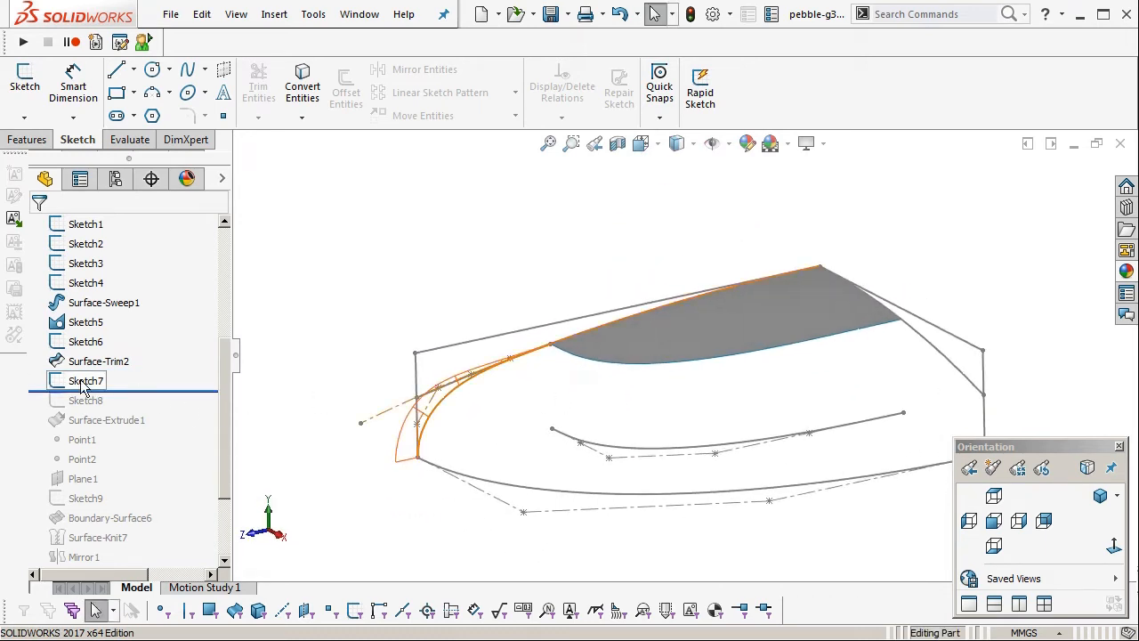
# Preview the Sketch7 curve, then start Sketch10 on the Right Plane.
pyautogui.click(86, 380)
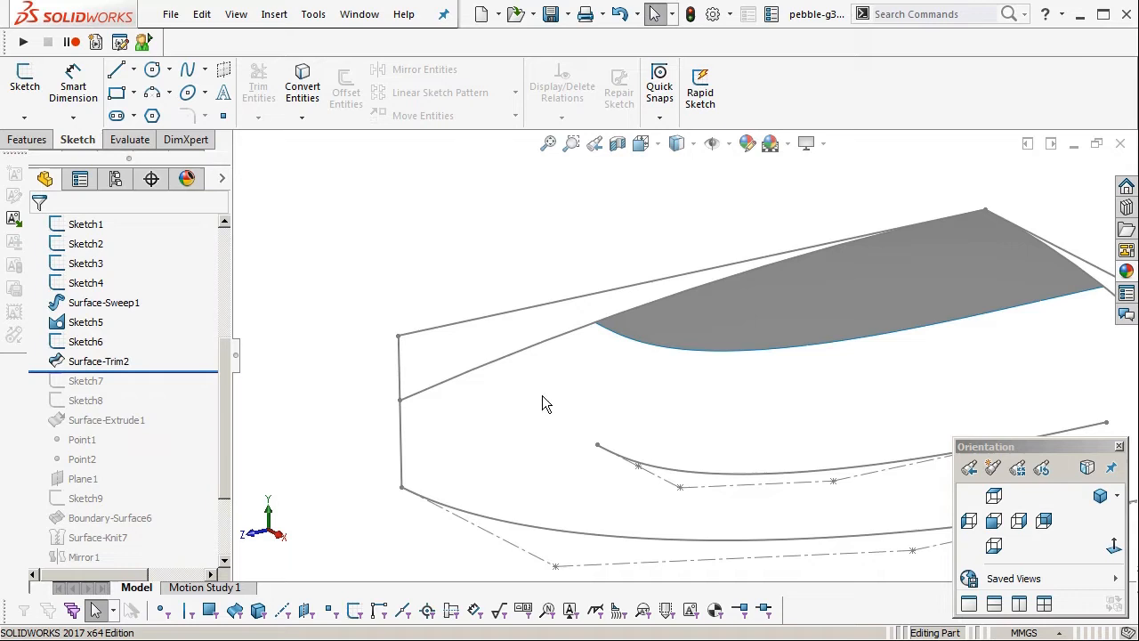
pyautogui.click(96, 420)
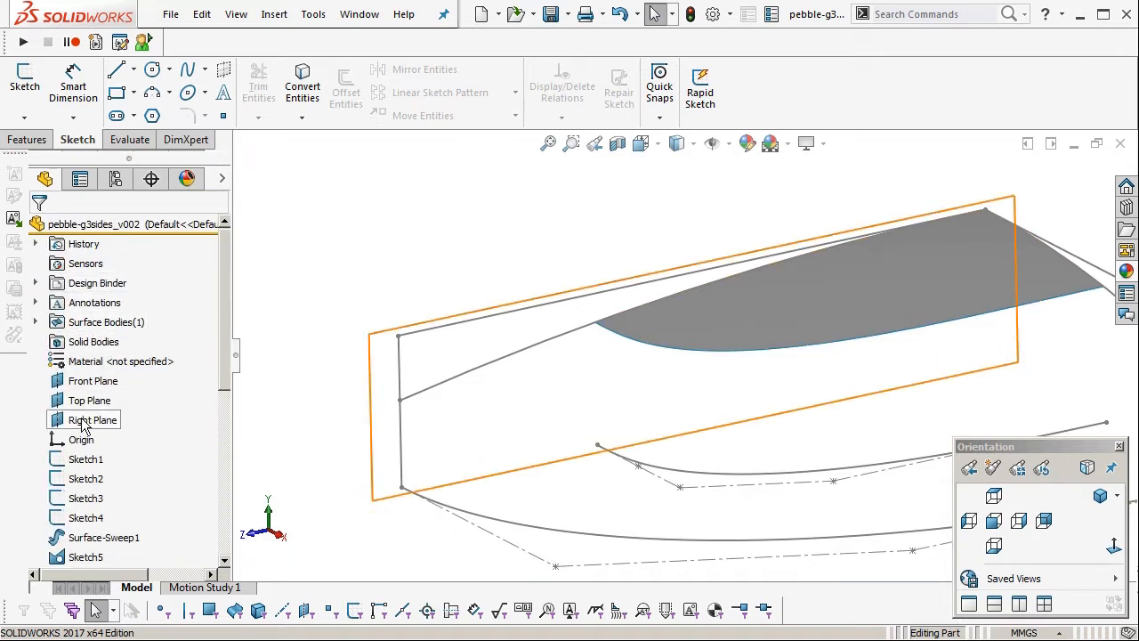
pyautogui.doubleClick(93, 419)
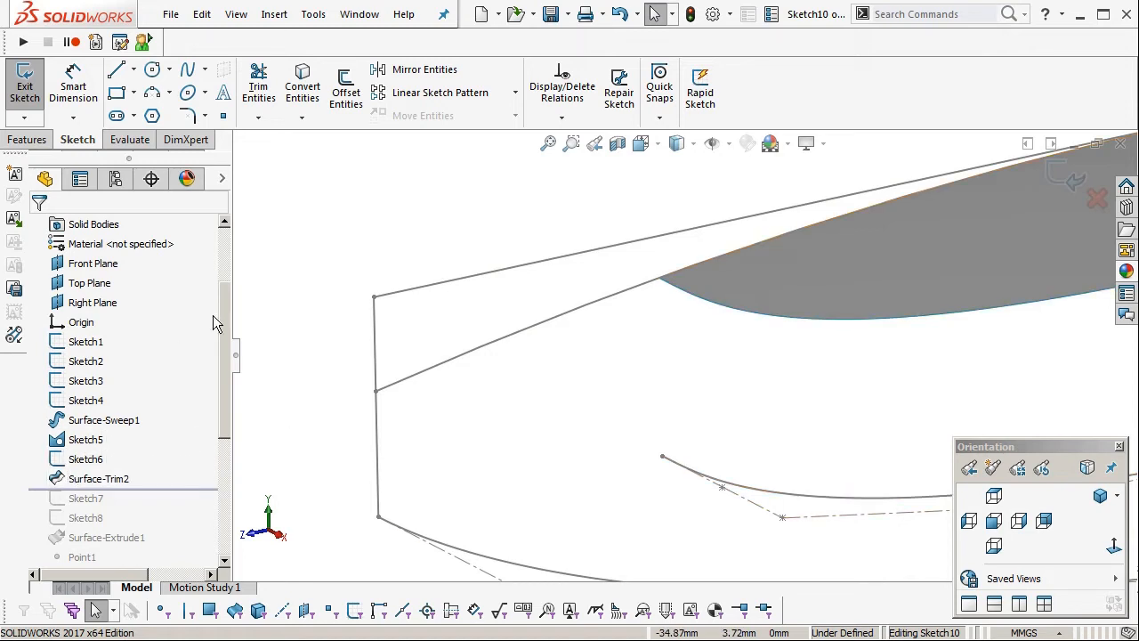
# Choose Style Spline and place Bezier control vertices from the surface corner downward.
pyautogui.click(206, 70)
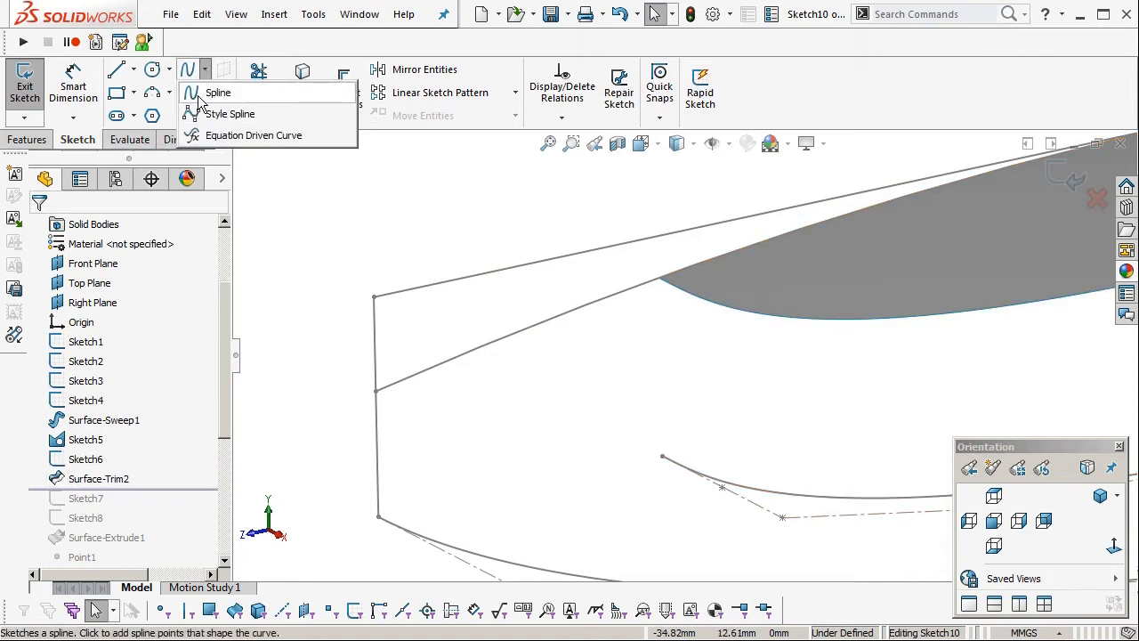
pyautogui.moveTo(231, 114)
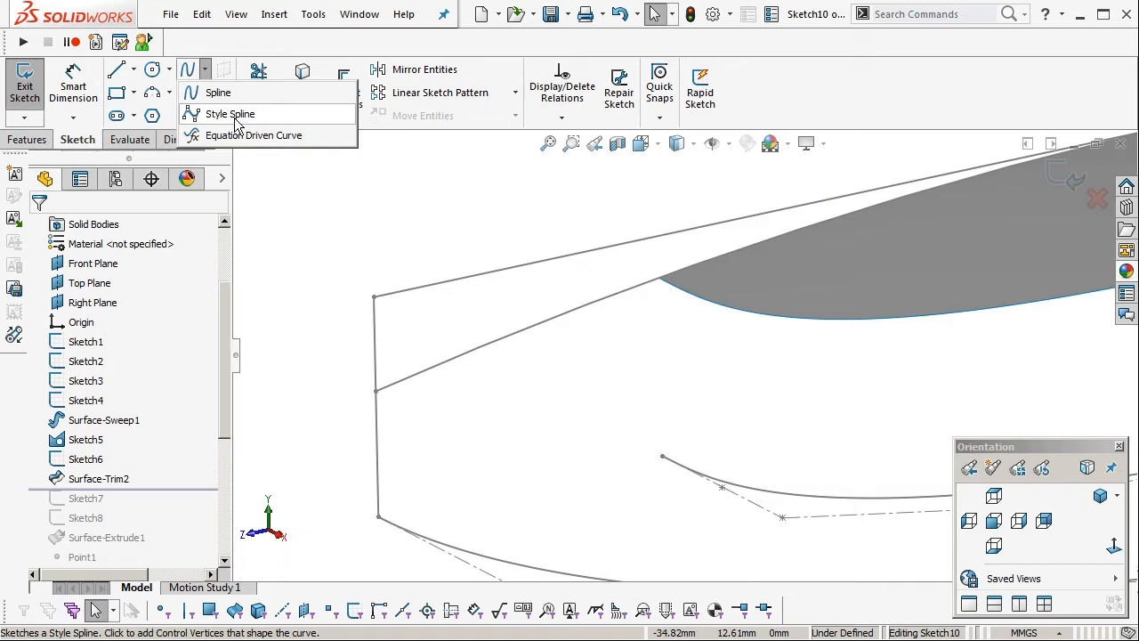
pyautogui.click(230, 114)
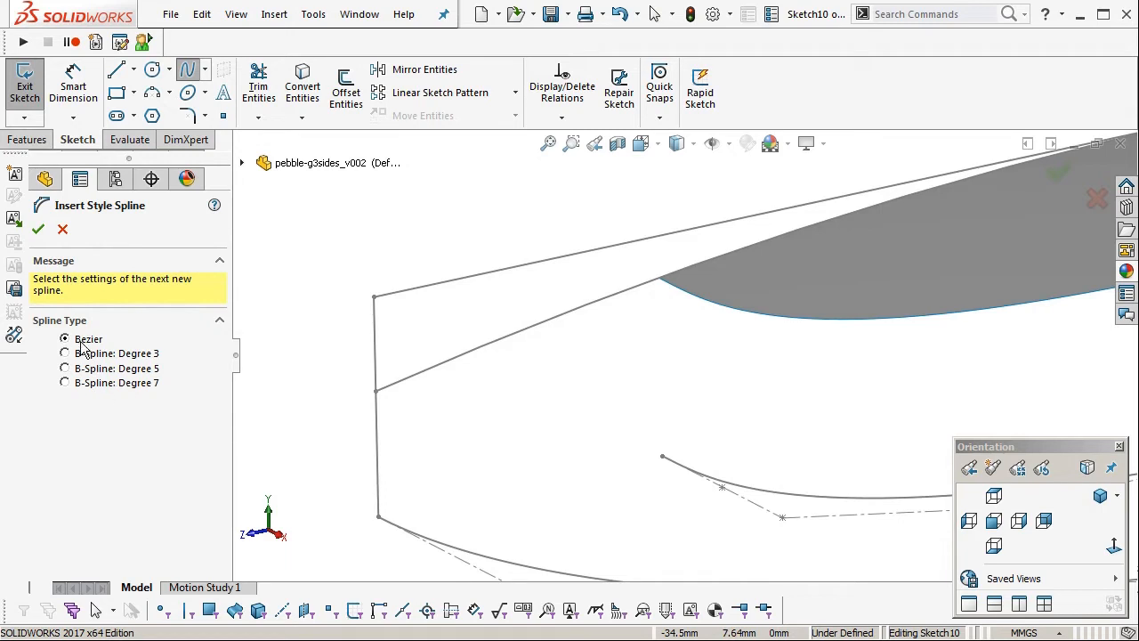
pyautogui.moveTo(654, 356)
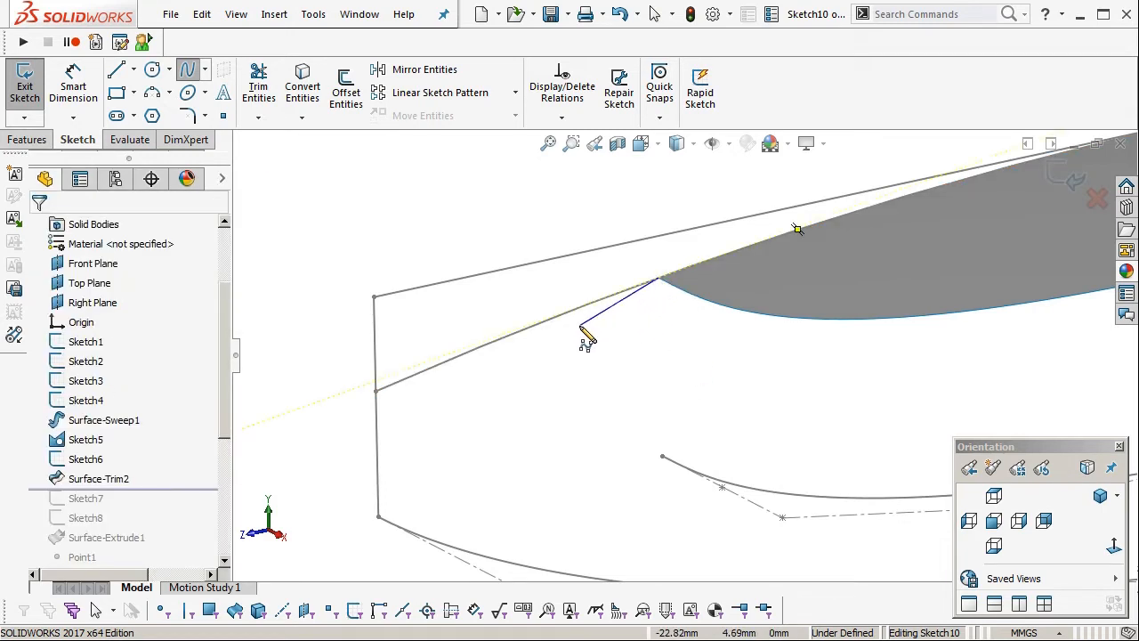
pyautogui.click(498, 363)
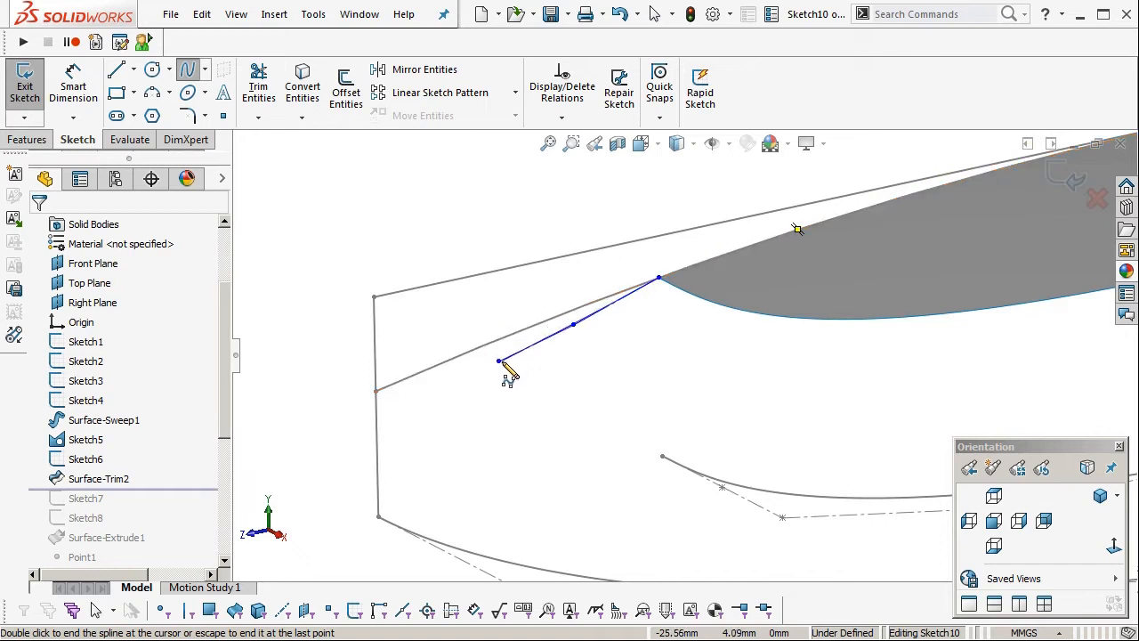
pyautogui.click(379, 516)
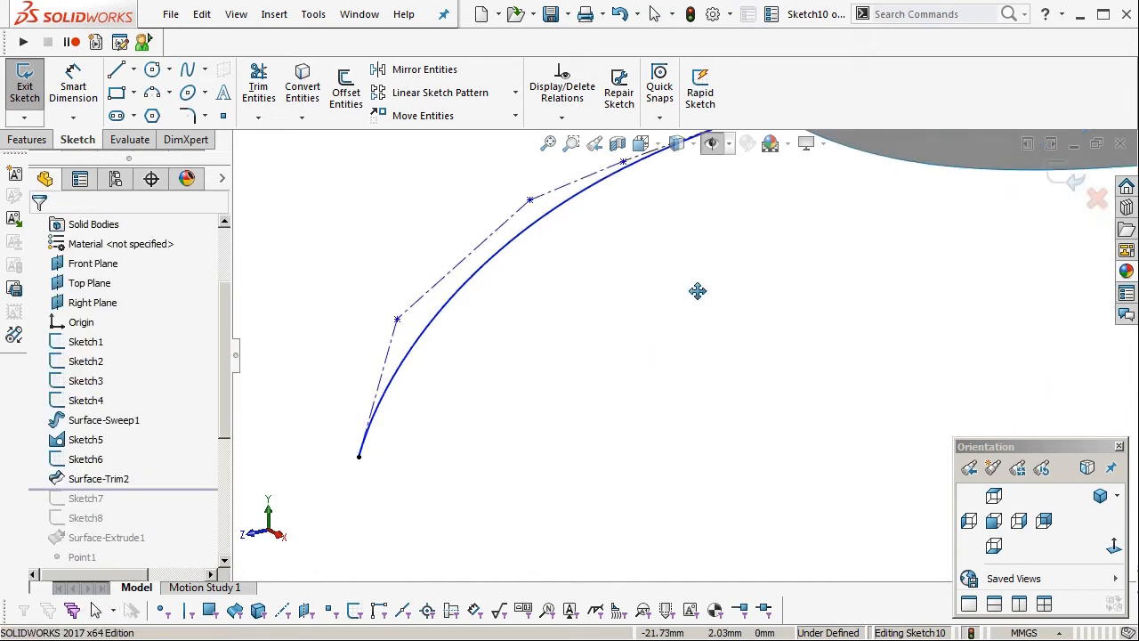
# Drag a spline control vertex to reshape the curve and dimension a polygon leg to 3.
pyautogui.click(489, 267)
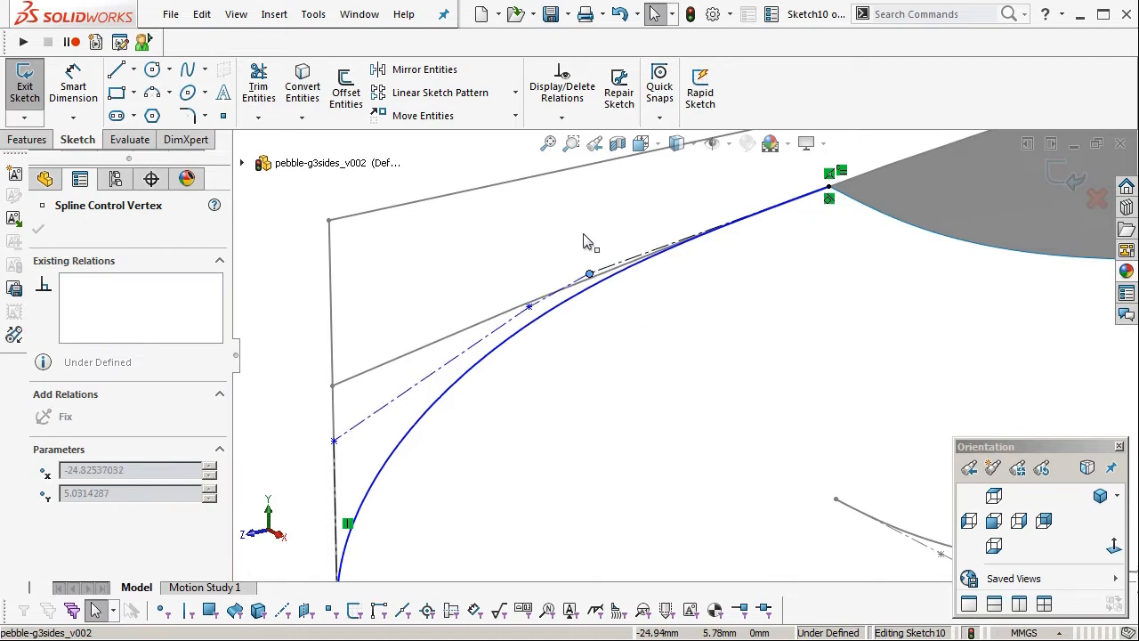
pyautogui.moveTo(587, 274); pyautogui.dragTo(545, 294)
pyautogui.write('3')
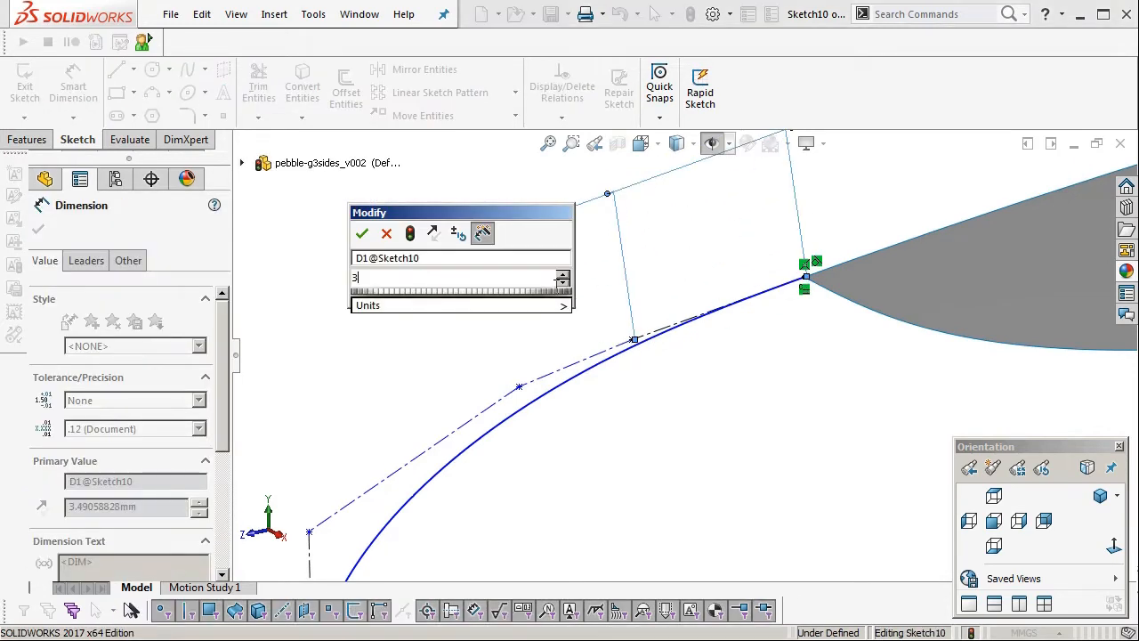
pyautogui.click(361, 233)
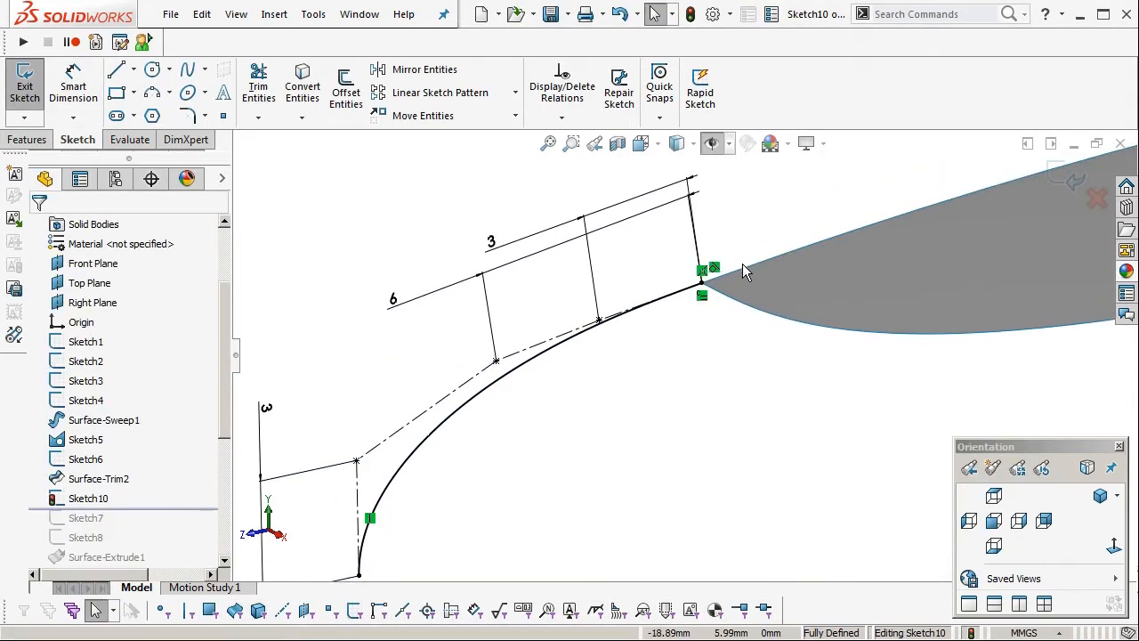
# Make the sketch arc construction geometry and display the spline's curvature comb.
pyautogui.click(99, 419)
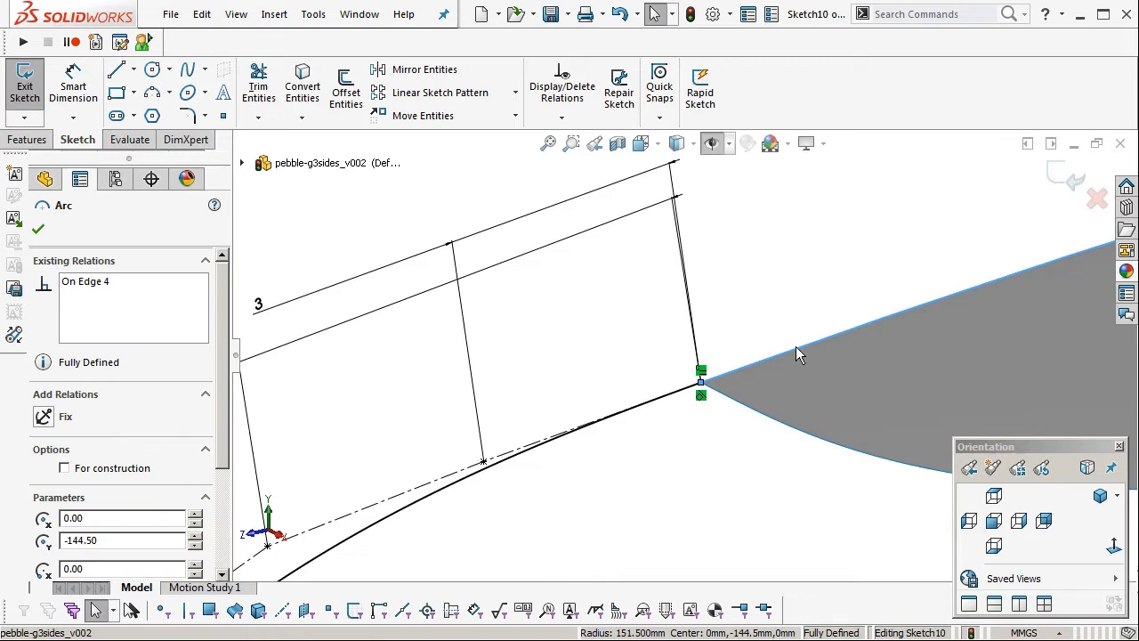
pyautogui.click(64, 467)
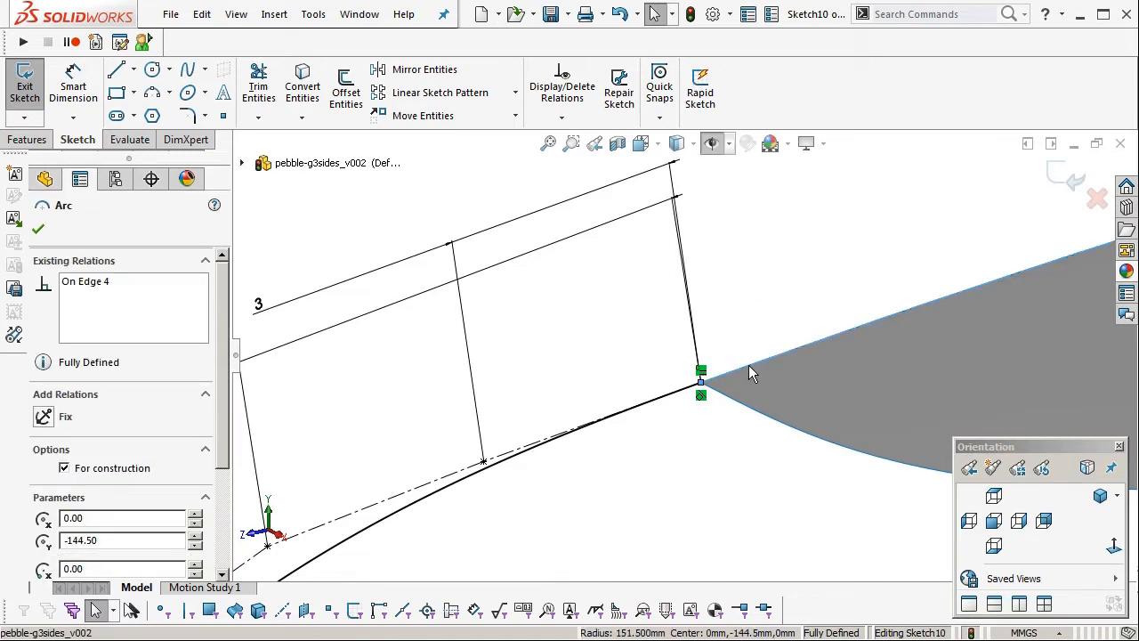
pyautogui.rightClick(752, 373)
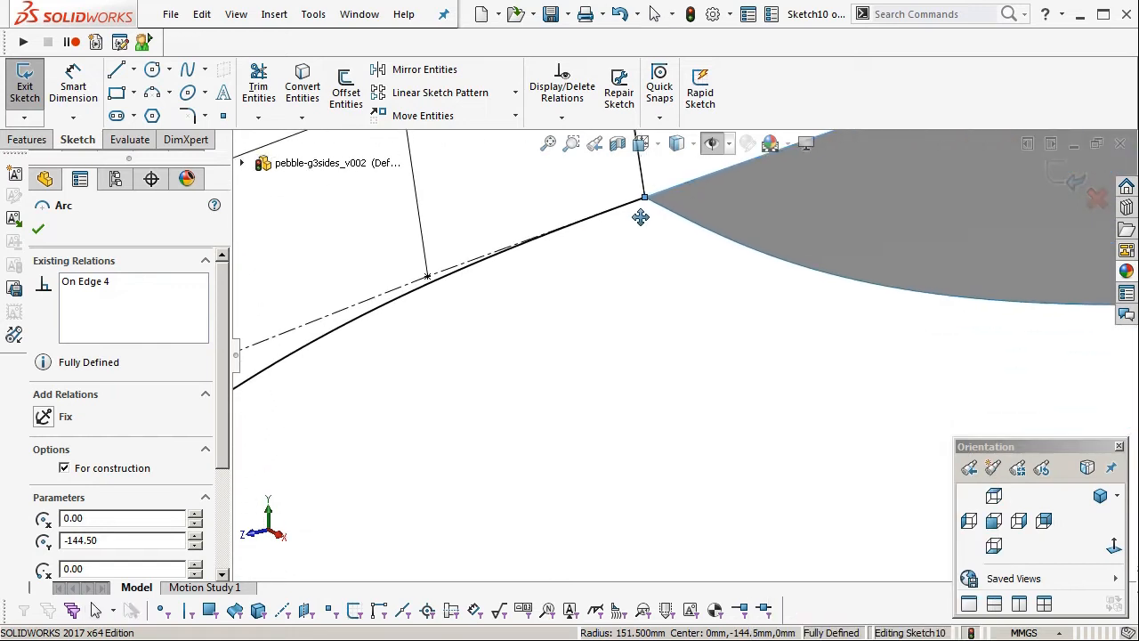
pyautogui.rightClick(645, 200)
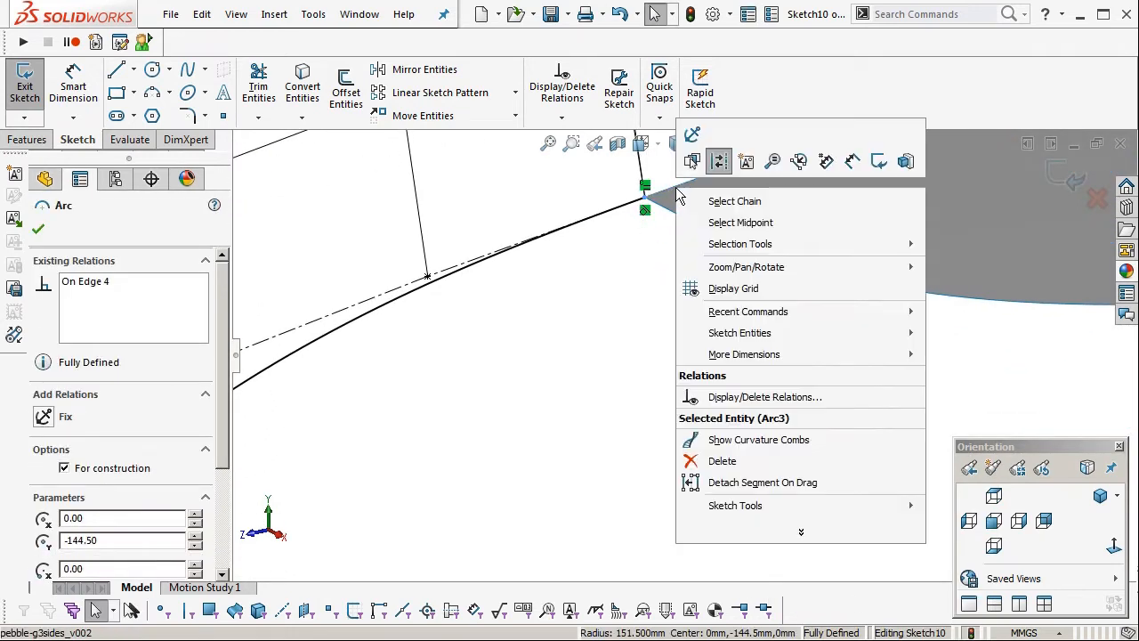
pyautogui.click(758, 439)
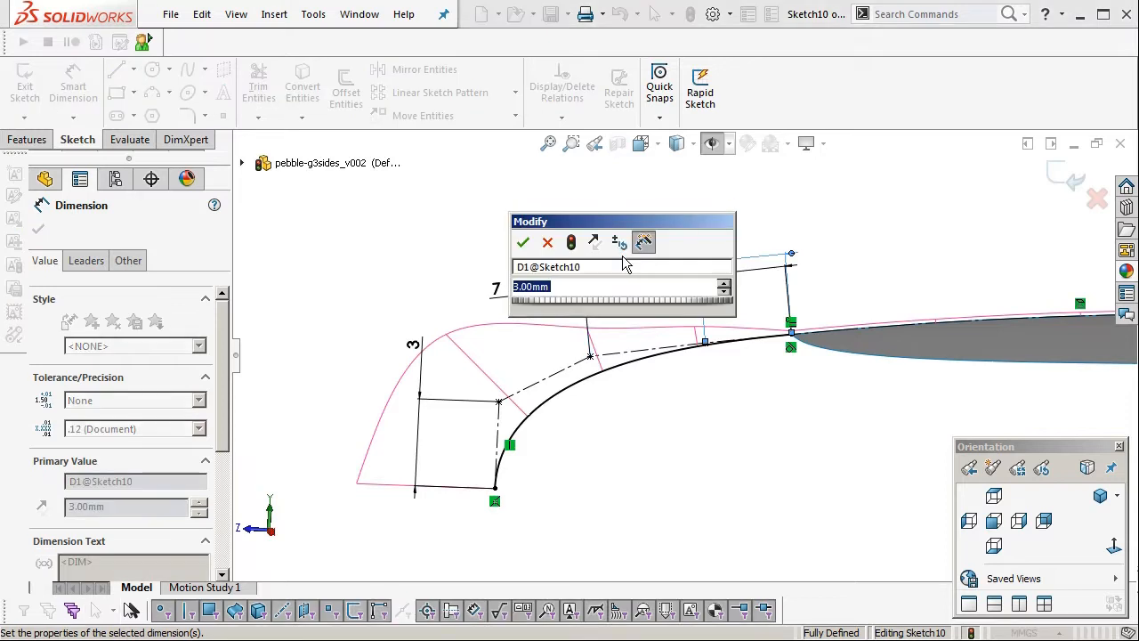
# Change the spline's 3 mm control-polygon dimension to 4.
pyautogui.click(523, 242)
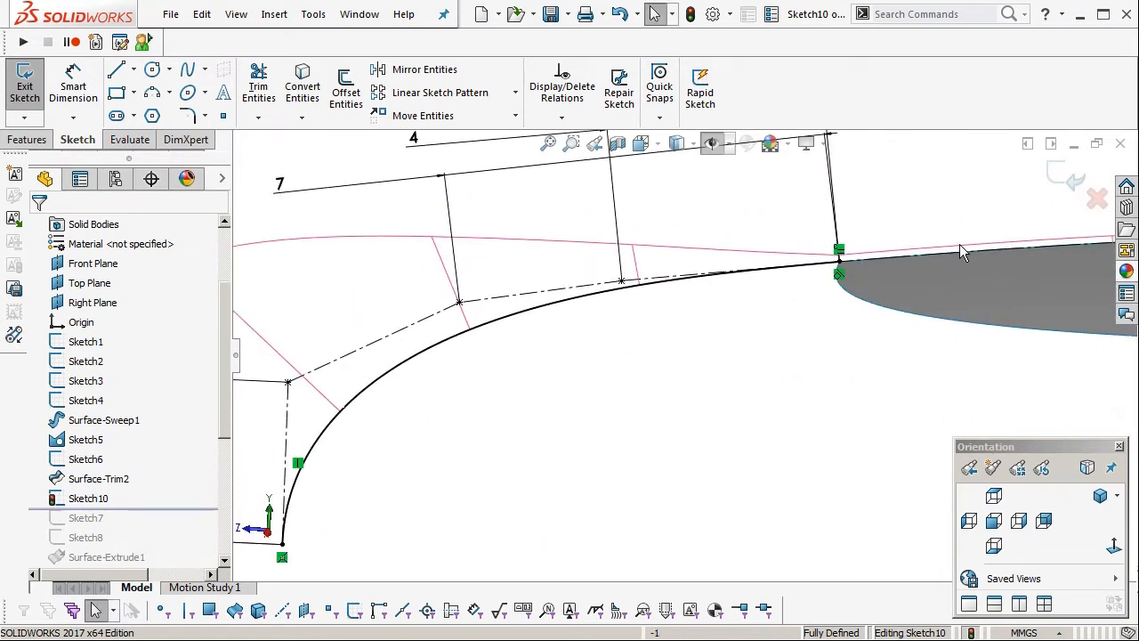
pyautogui.moveTo(561, 267)
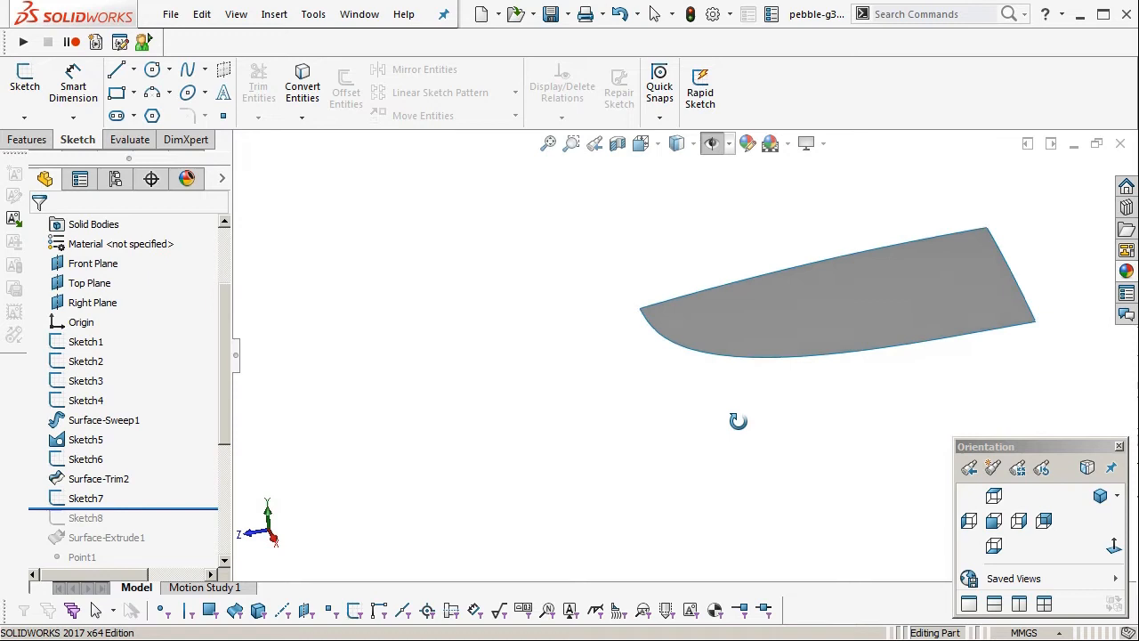
# Inspect Sketch7's arc against the surface edge, then select the Right Plane for Sketch11.
pyautogui.click(86, 498)
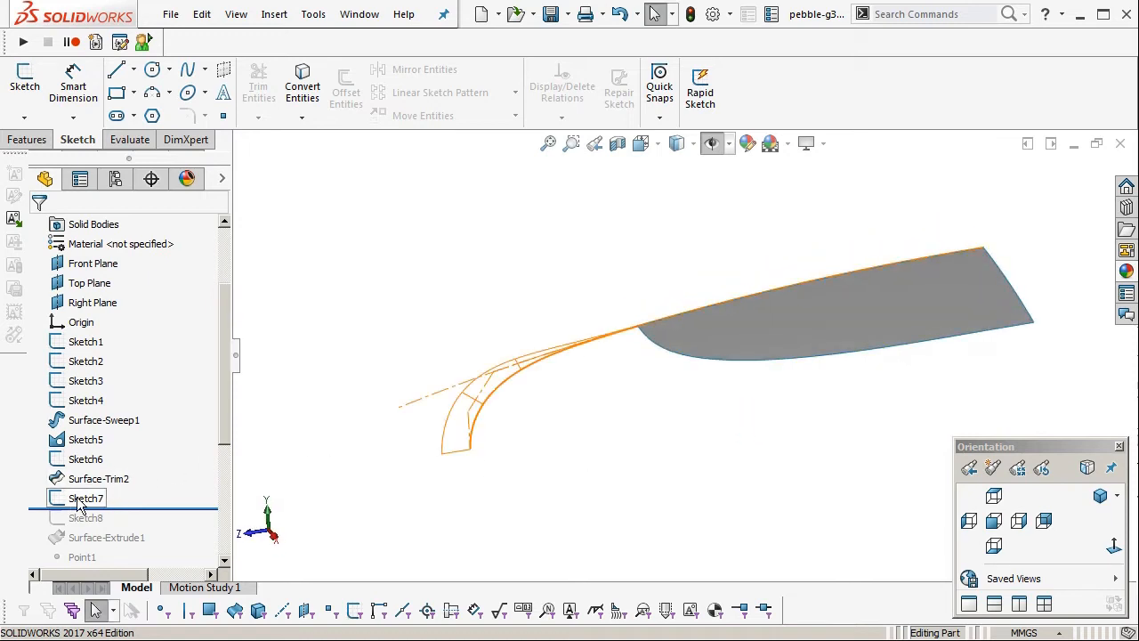
pyautogui.click(86, 498)
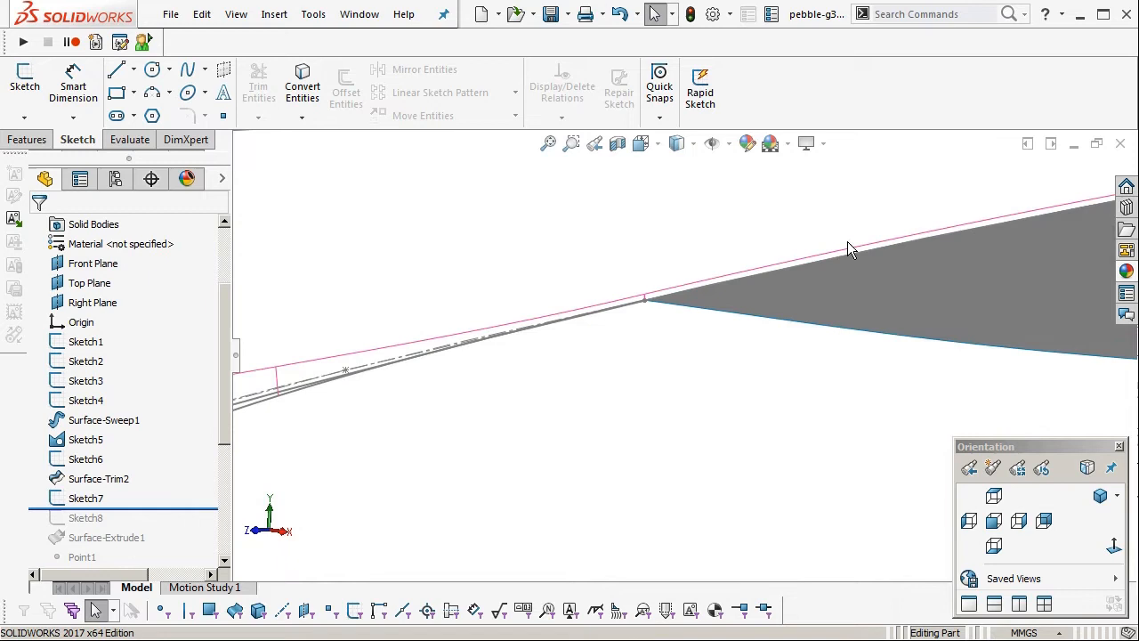
pyautogui.moveTo(499, 318)
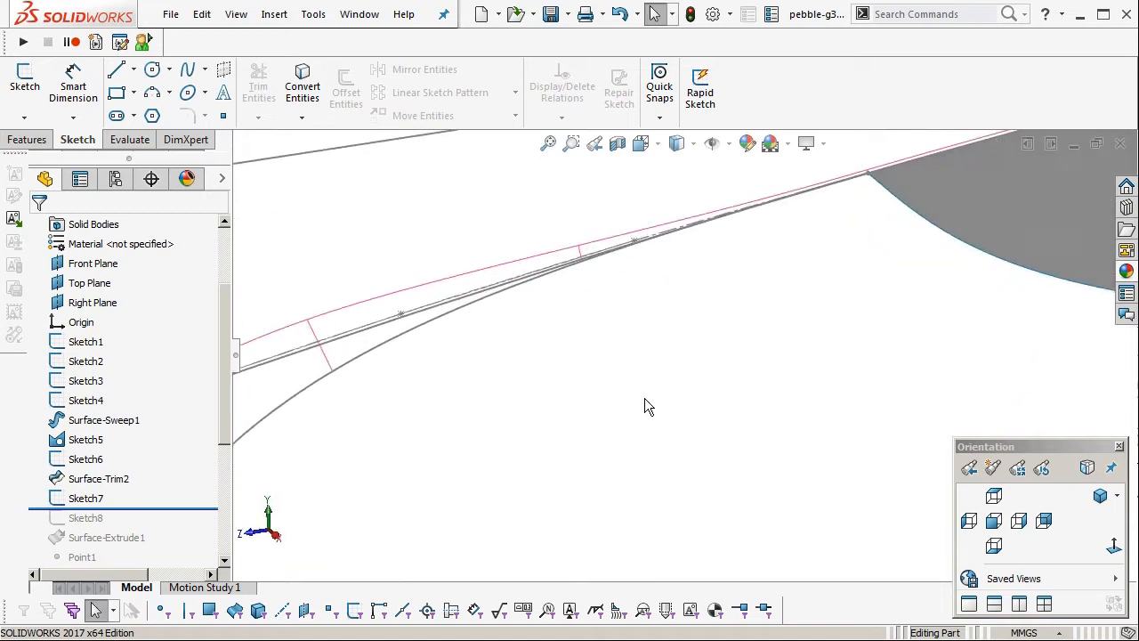
pyautogui.click(87, 498)
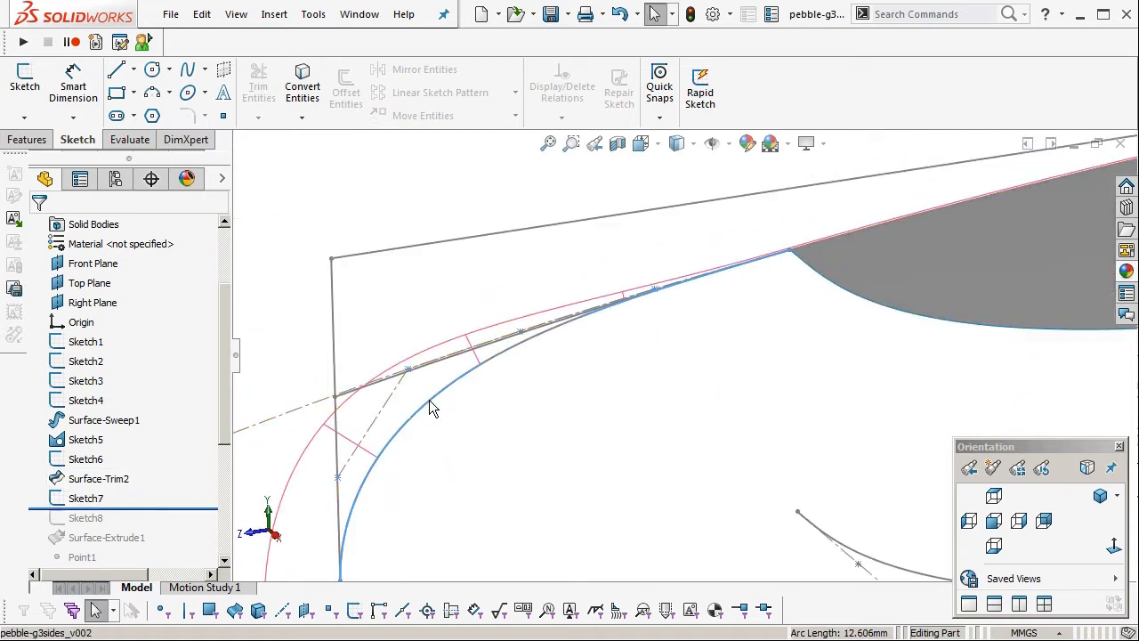
pyautogui.click(436, 396)
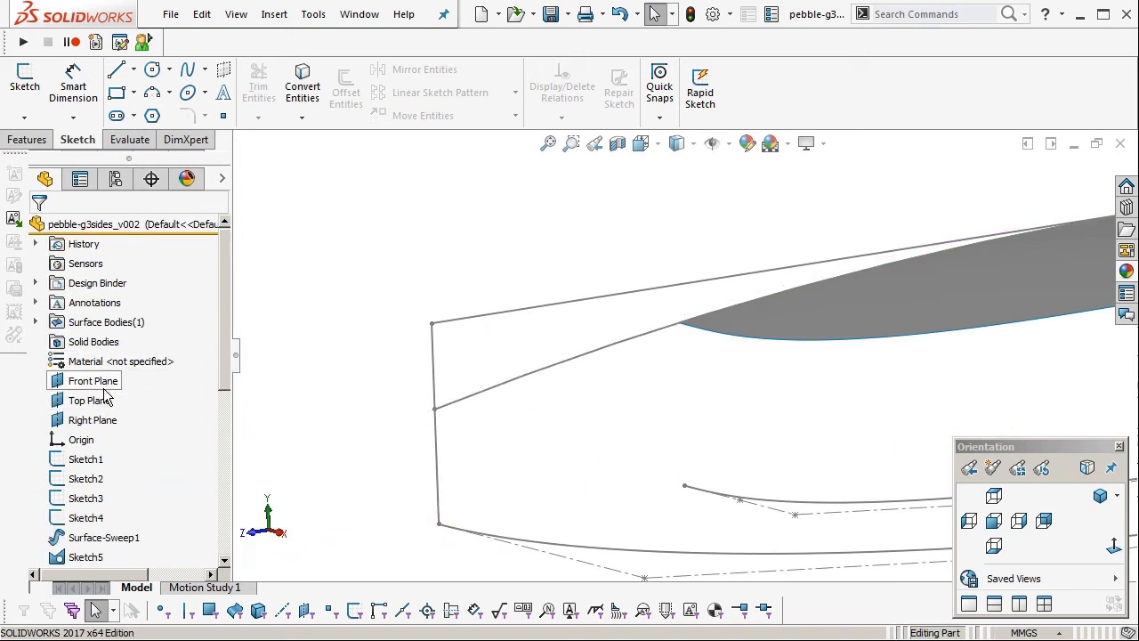
pyautogui.click(93, 419)
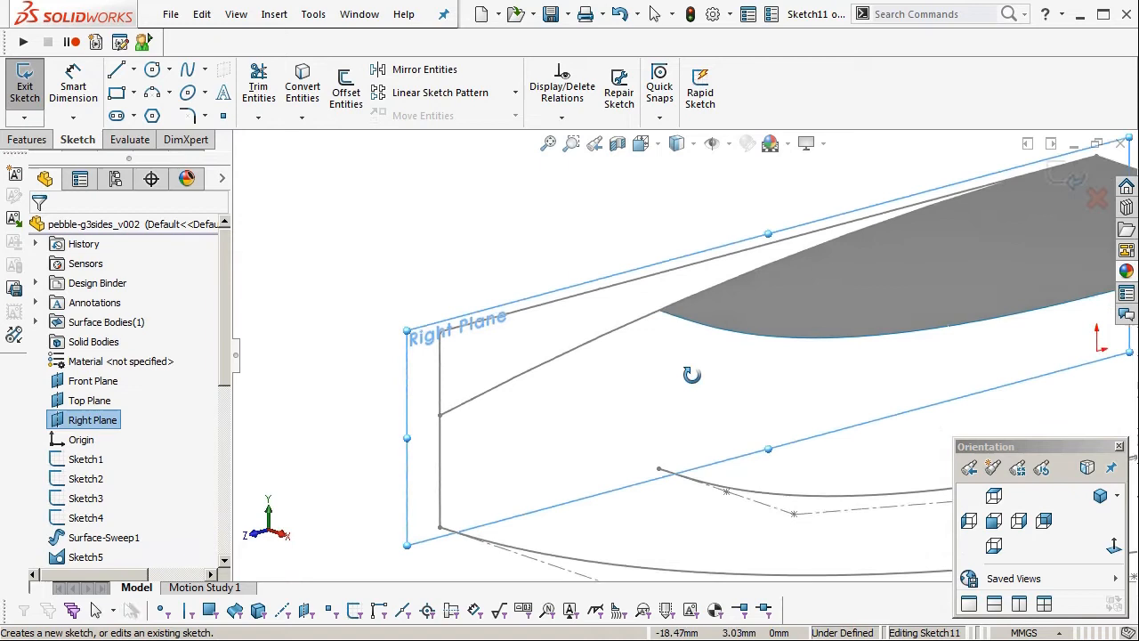
# Begin Sketch11 on the Right Plane for the spline dimensioned 3 and 6.
pyautogui.click(206, 69)
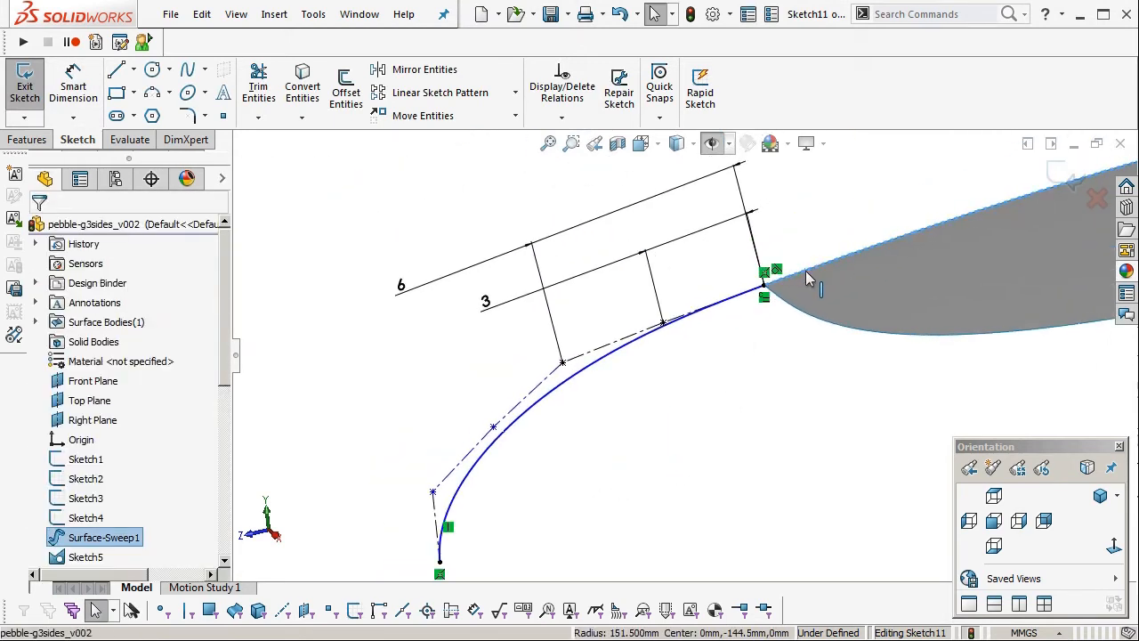
pyautogui.moveTo(836, 268)
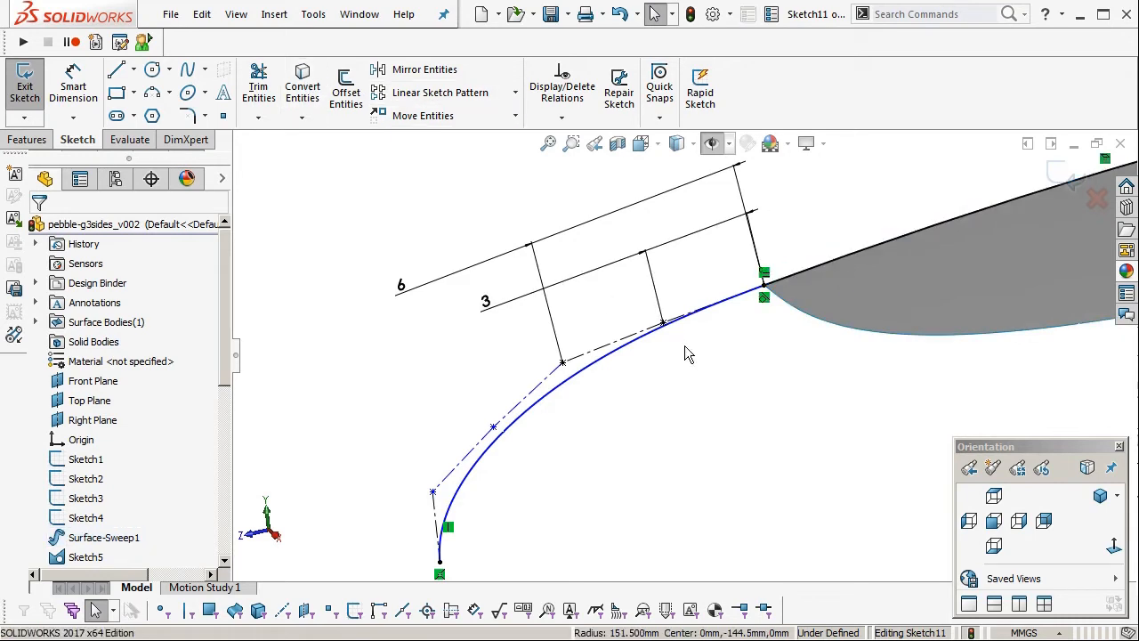
pyautogui.moveTo(832, 267)
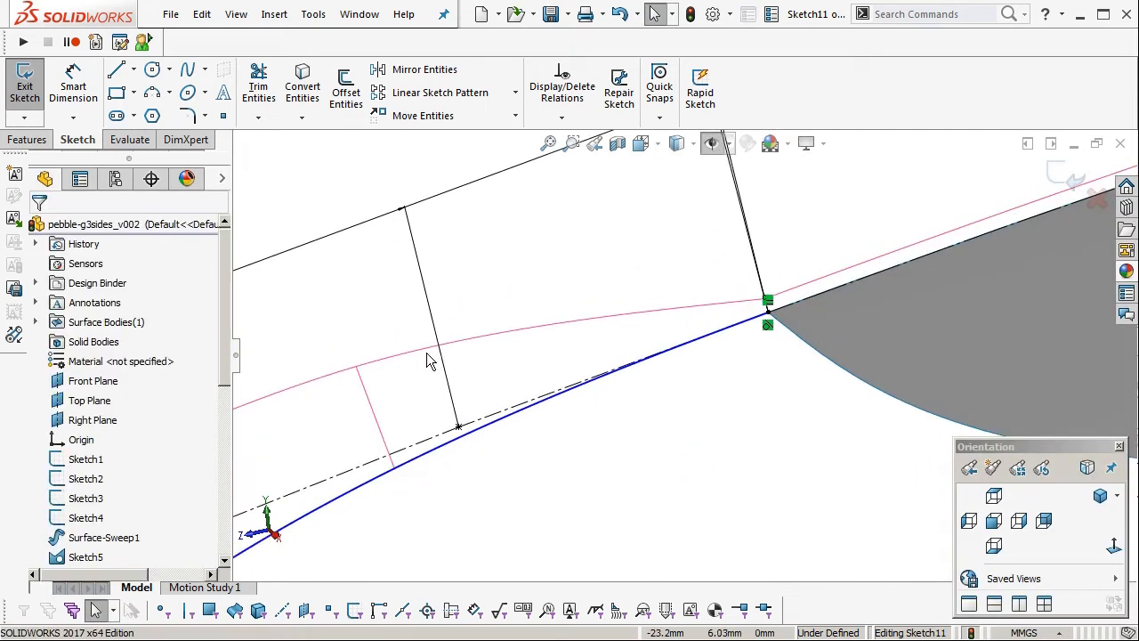
pyautogui.moveTo(721, 311)
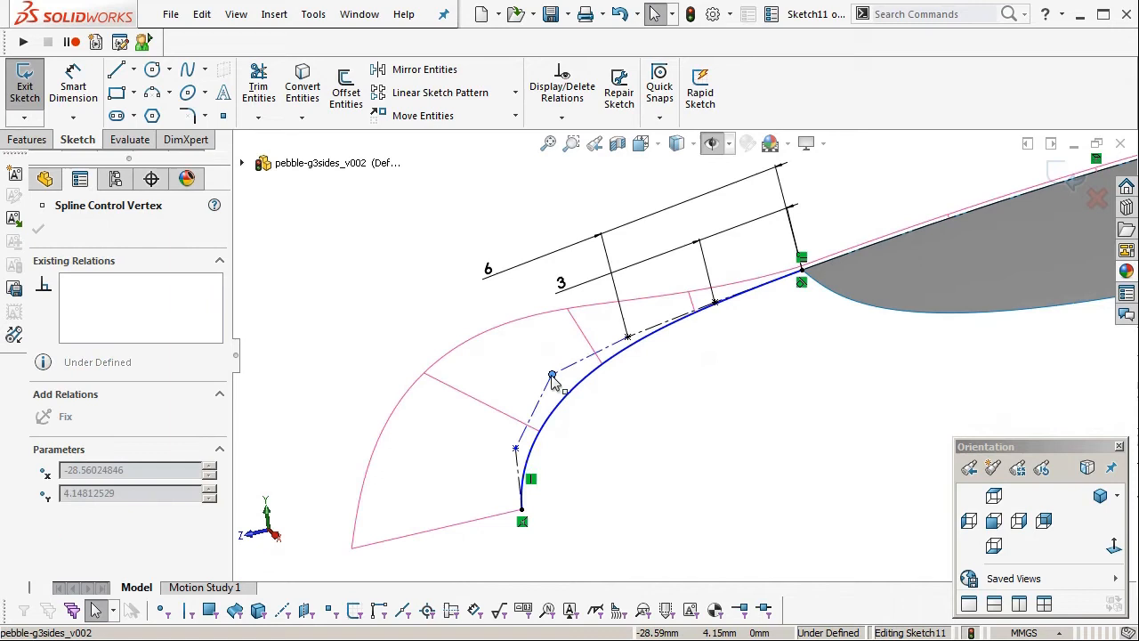
# Drag a lower control vertex to reshape the combed spline.
pyautogui.moveTo(552, 374); pyautogui.dragTo(547, 385)
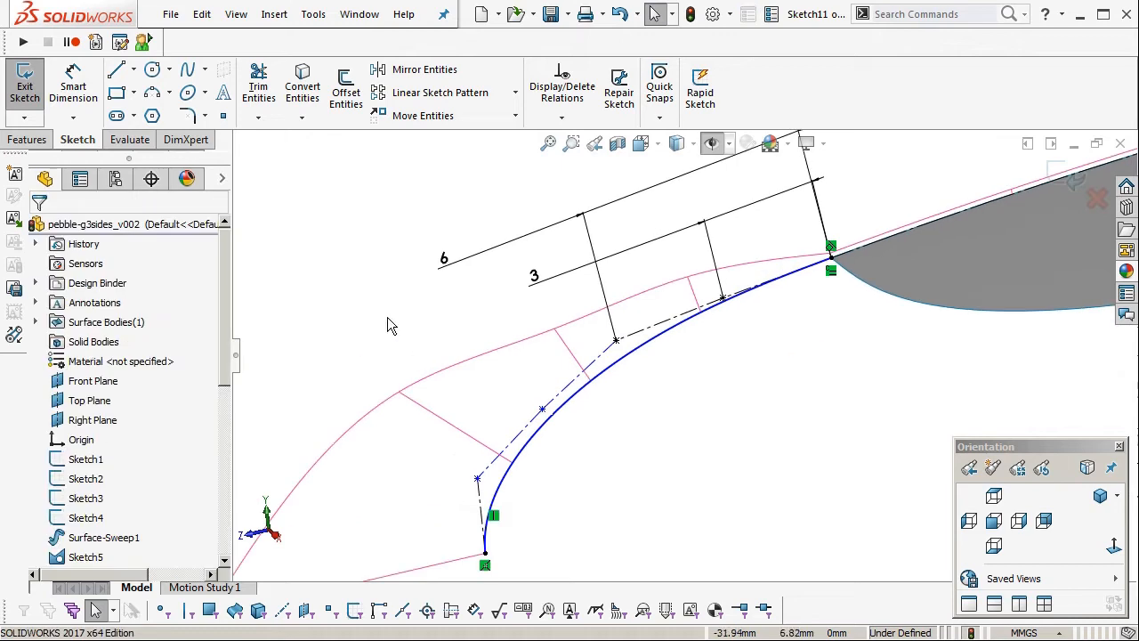
# Reshape the Sketch11 spline further and add a relation, leaving the sketch over defined.
pyautogui.click(169, 93)
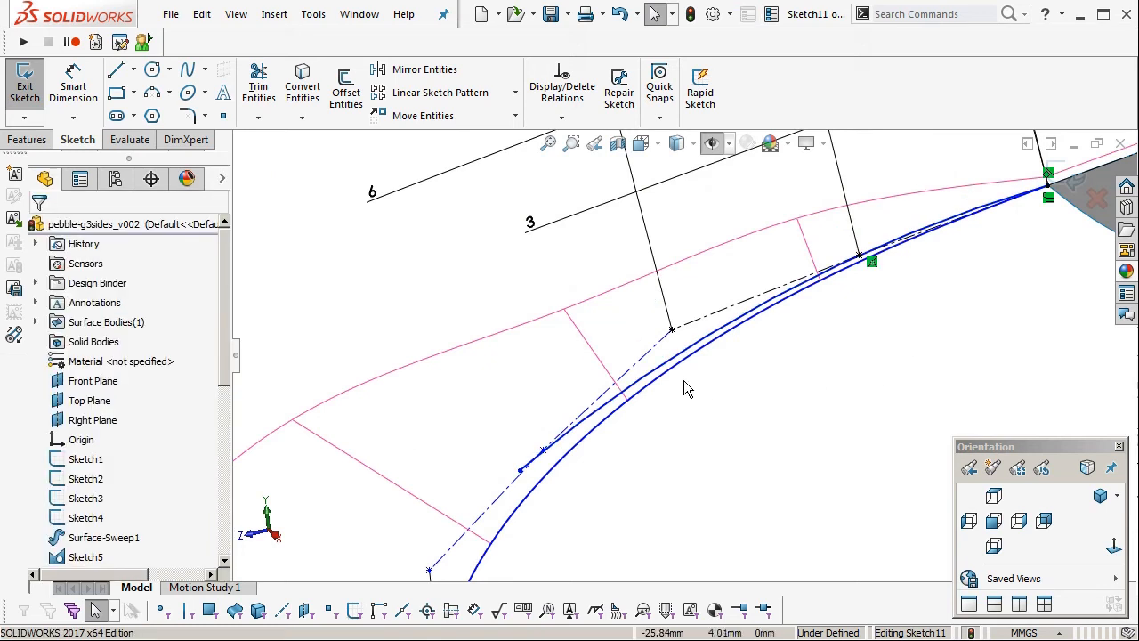
pyautogui.click(801, 285)
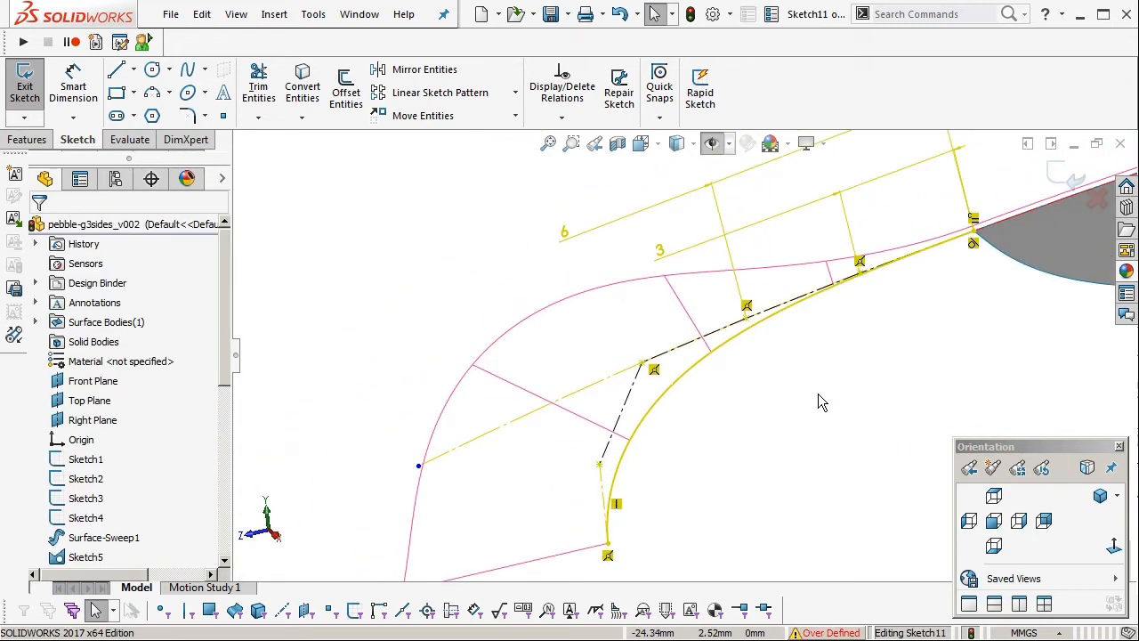
# Remove the over-defining relation so Sketch11 reports under defined.
pyautogui.click(617, 505)
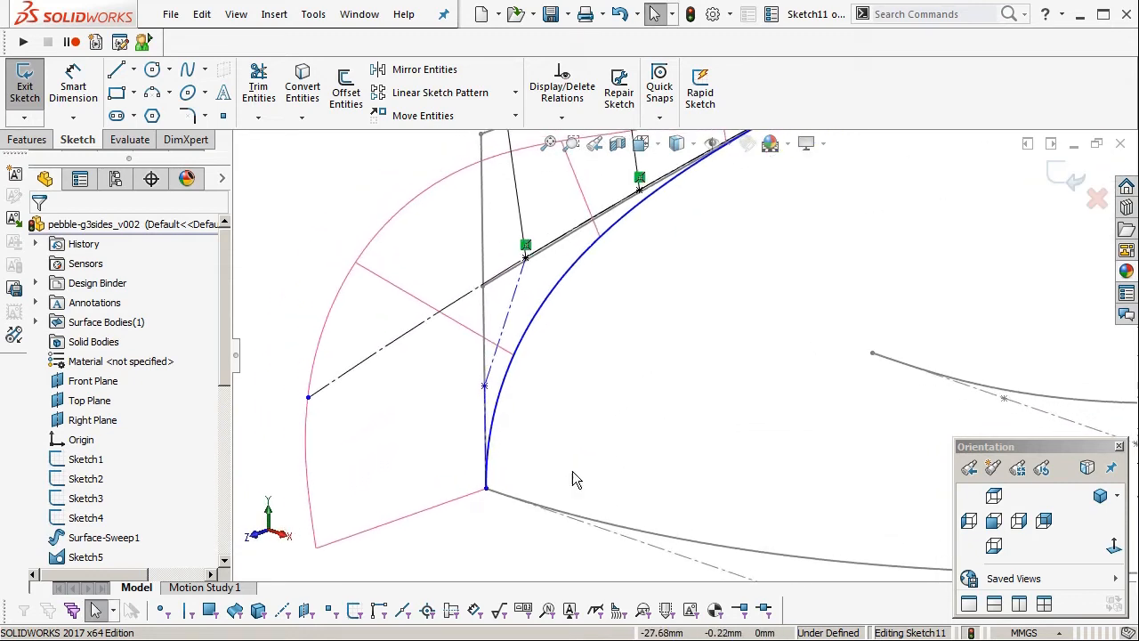
# Add the 9 and 2 mm spline dimensions and confirm them.
pyautogui.click(627, 534)
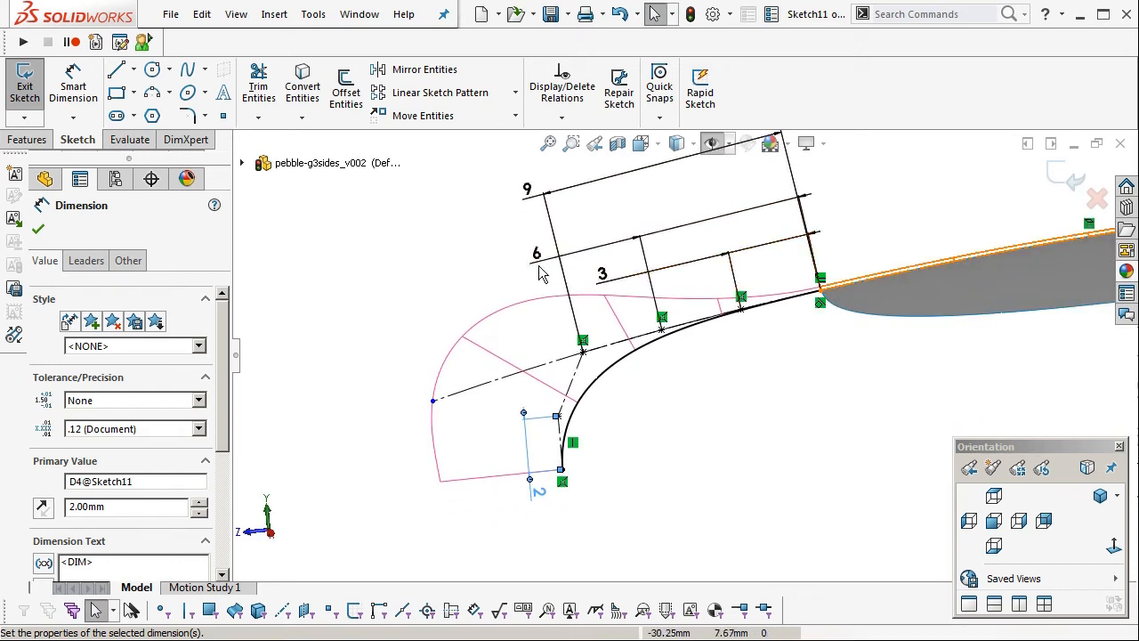
pyautogui.click(24, 86)
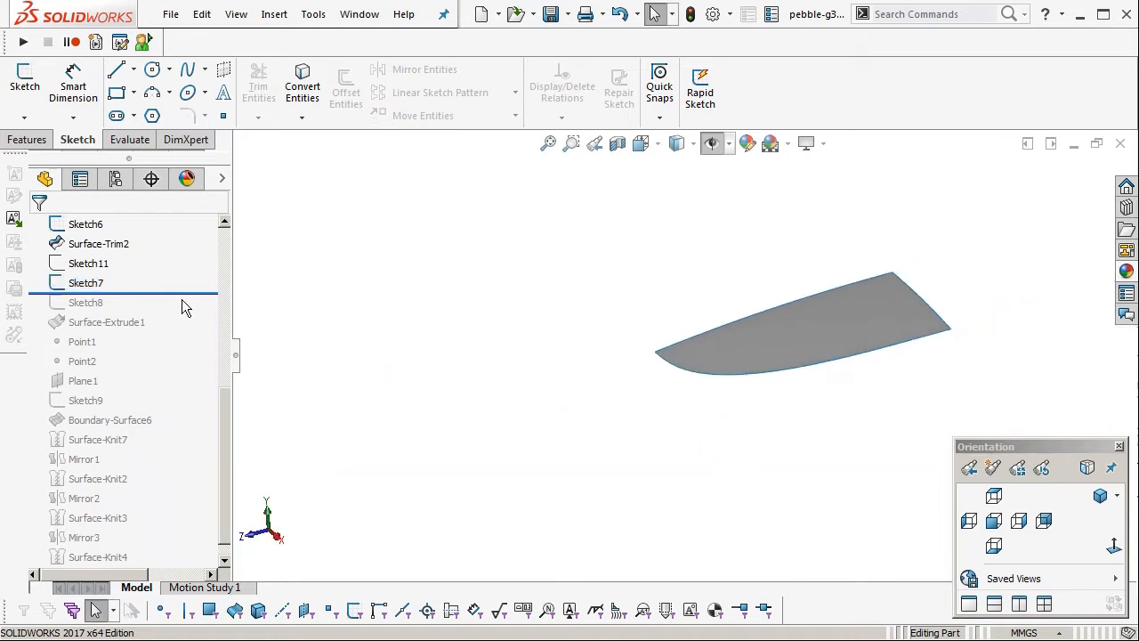
# Roll forward past Sketch8, then inspect Point1 and Point2 on the model.
pyautogui.click(86, 301)
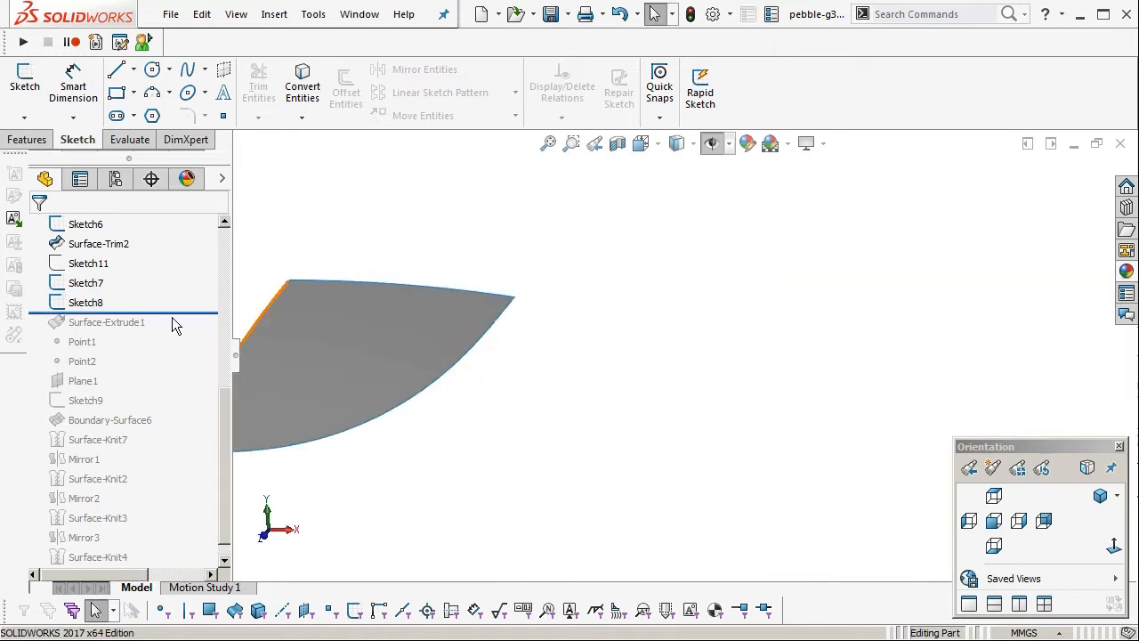
pyautogui.doubleClick(86, 301)
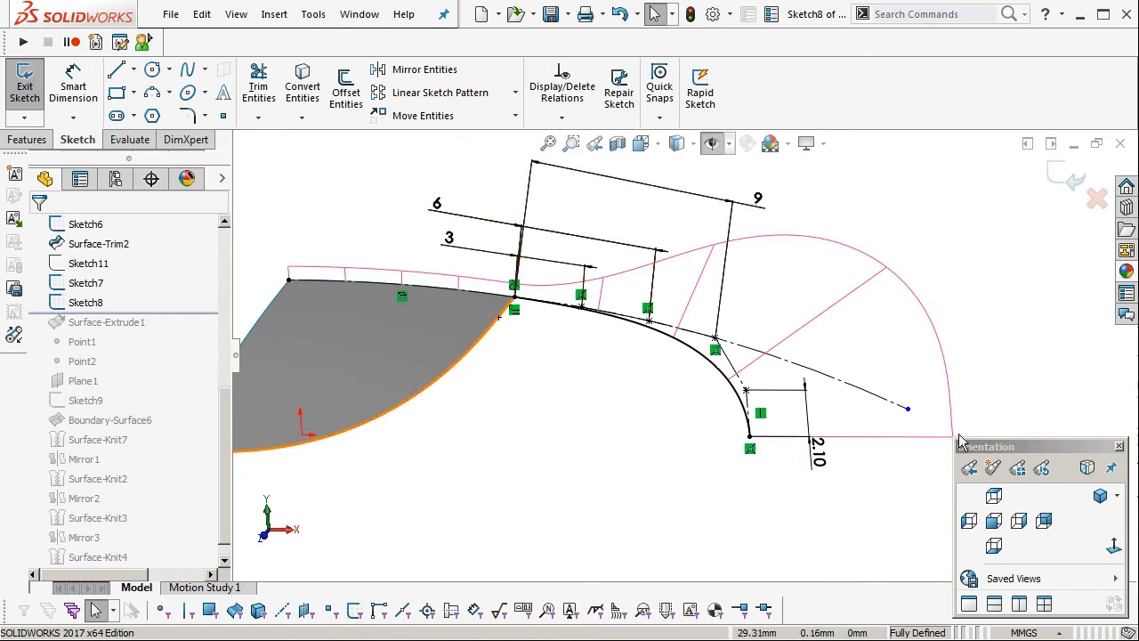
pyautogui.click(841, 388)
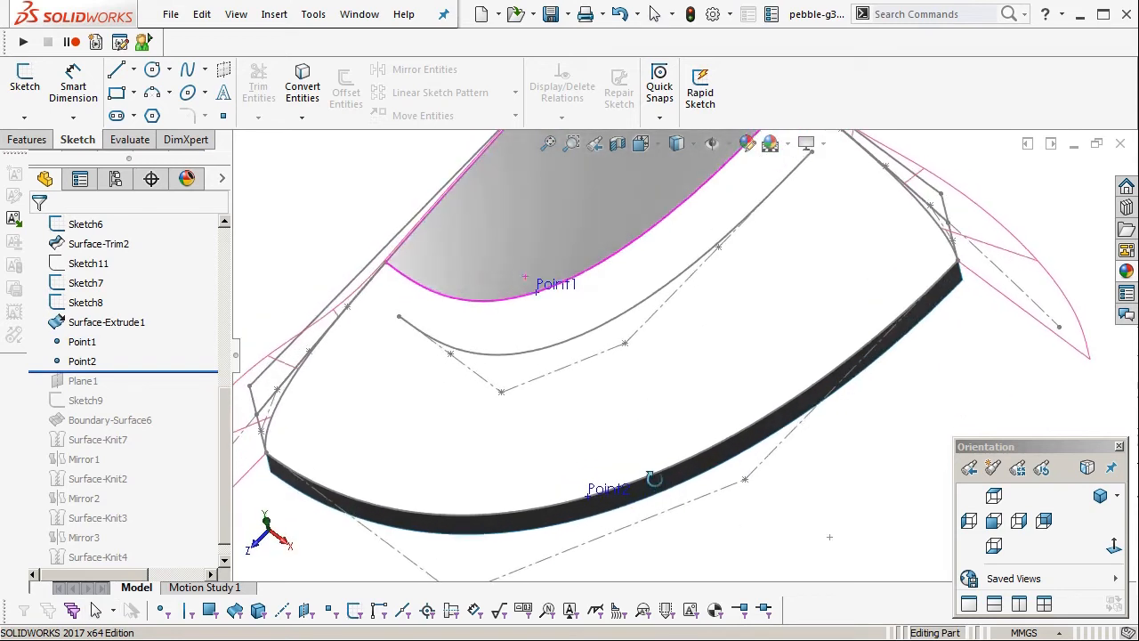
pyautogui.click(81, 341)
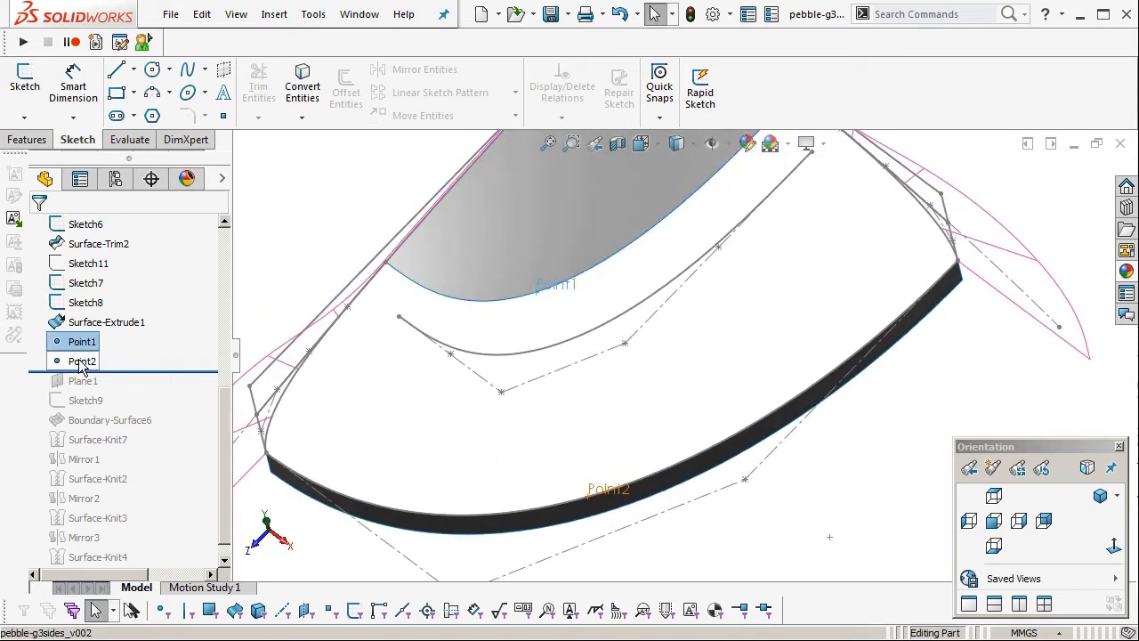
pyautogui.doubleClick(82, 361)
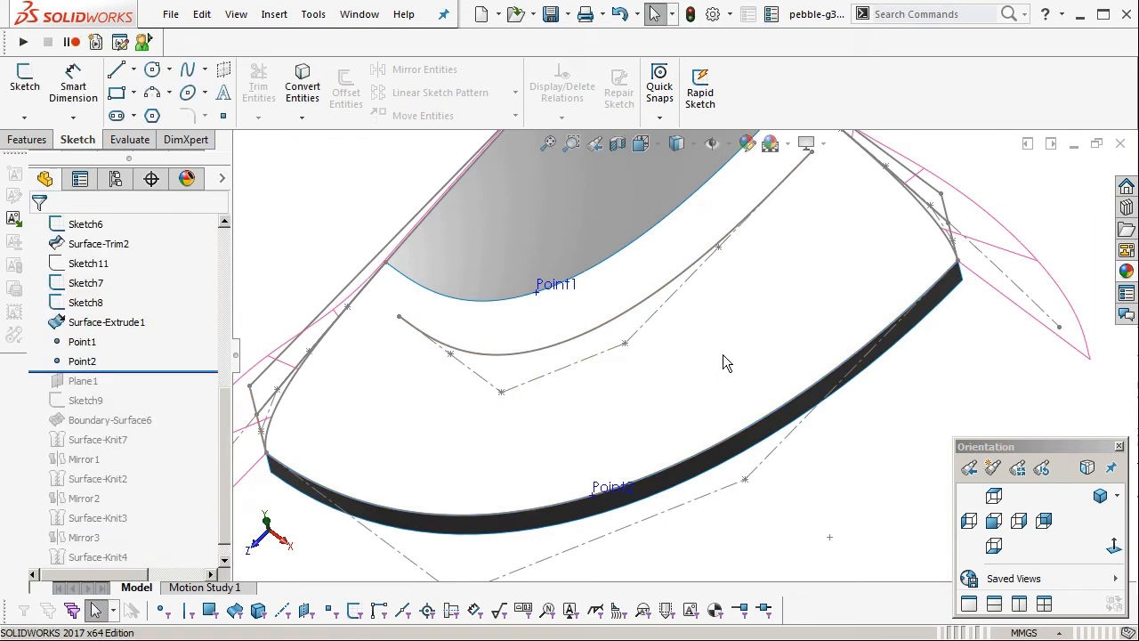
pyautogui.click(82, 380)
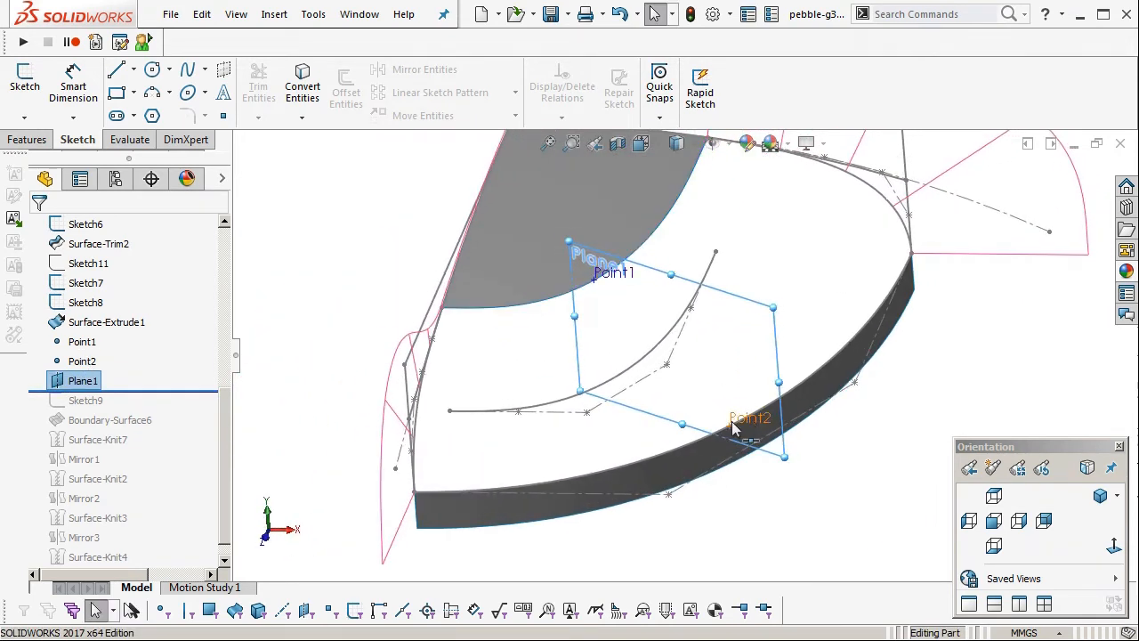
# Edit Plane1 to be perpendicular to the Top Plane.
pyautogui.click(82, 360)
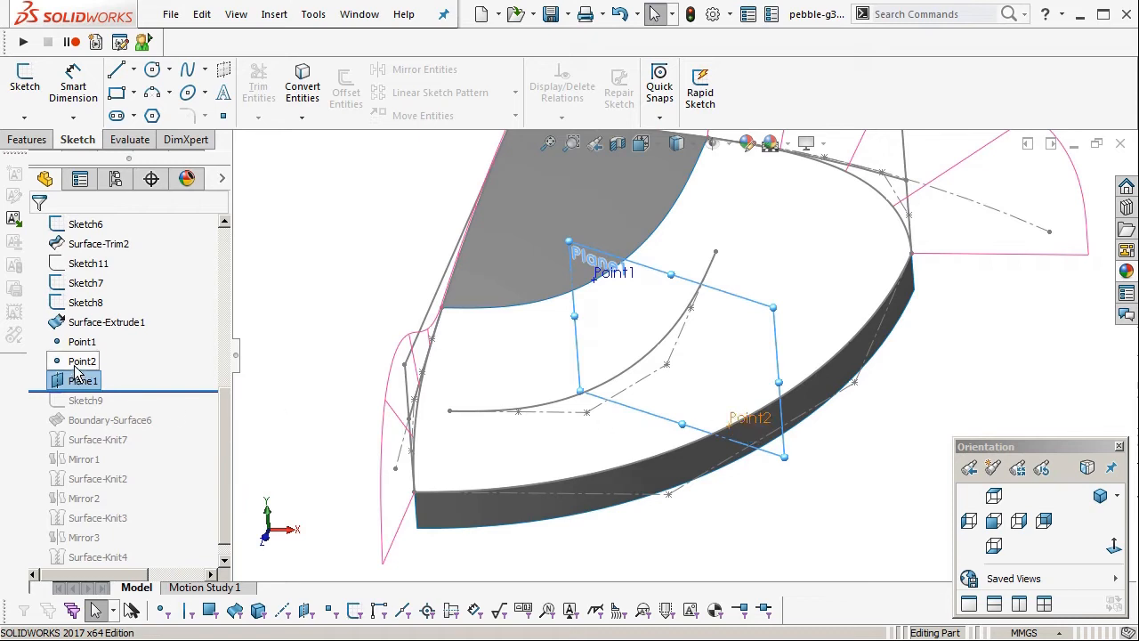
pyautogui.doubleClick(83, 381)
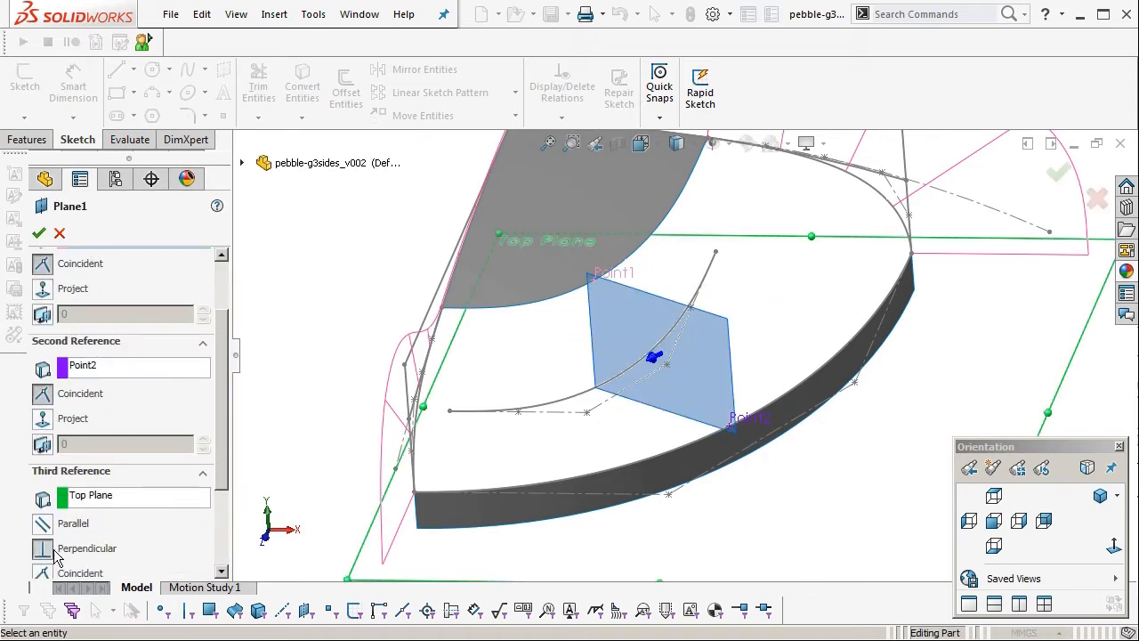
pyautogui.click(39, 233)
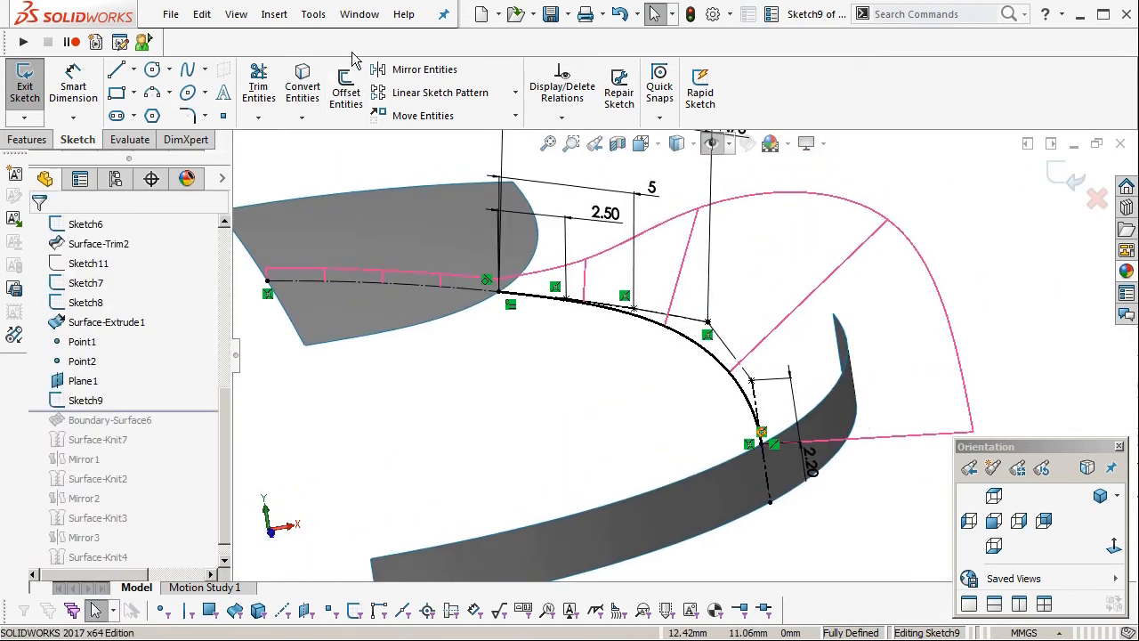
pyautogui.click(273, 13)
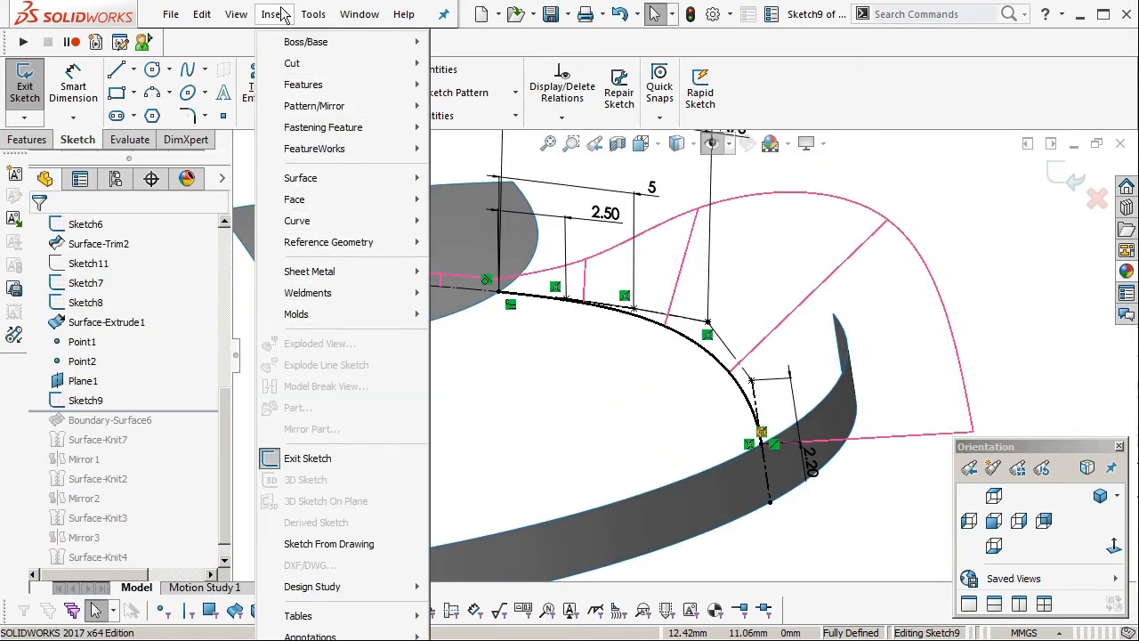
pyautogui.click(312, 13)
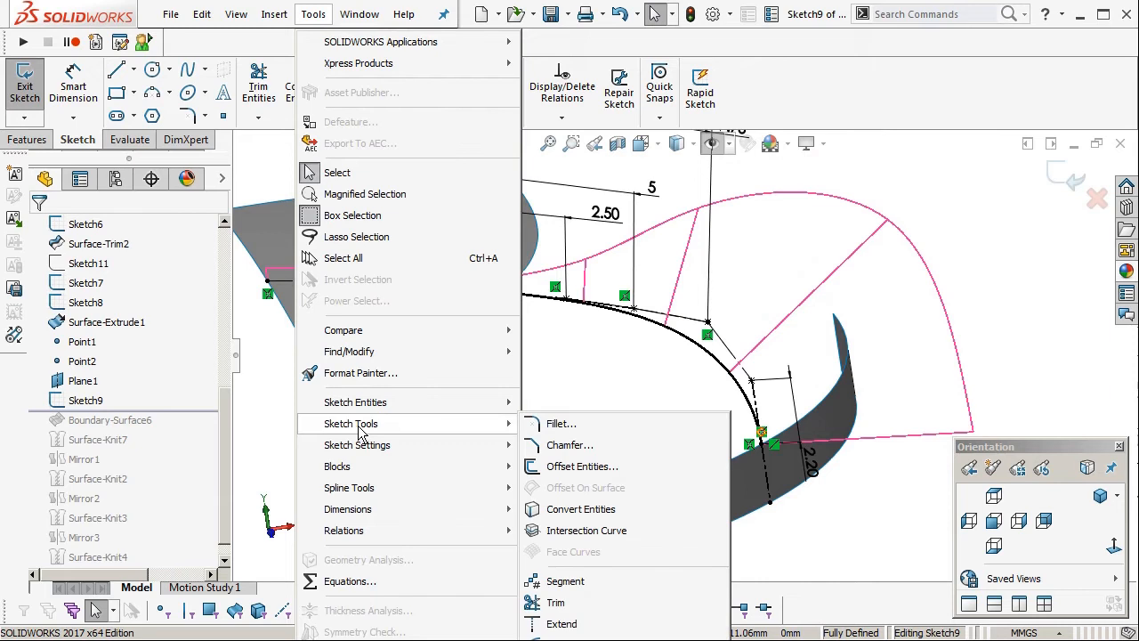
pyautogui.moveTo(585, 530)
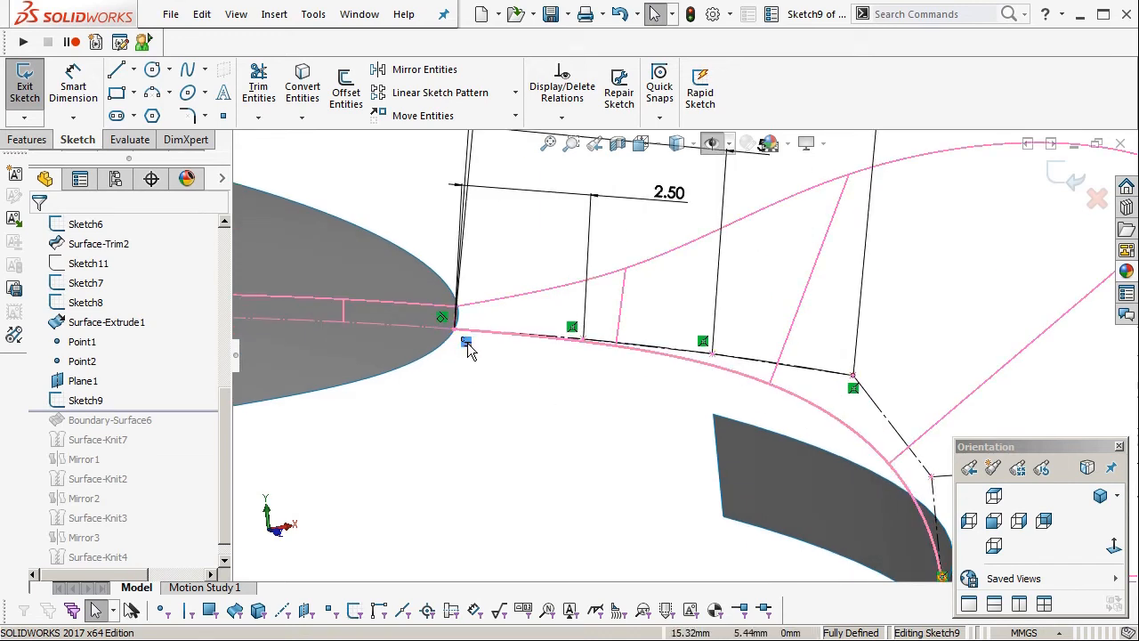
pyautogui.click(465, 342)
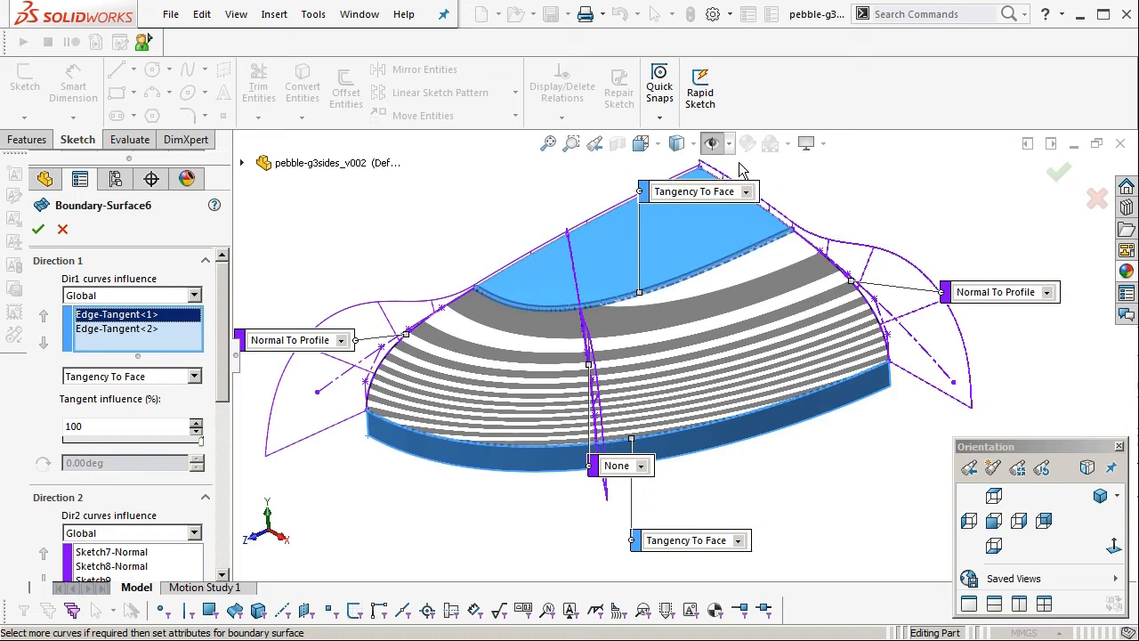
pyautogui.moveTo(699, 232)
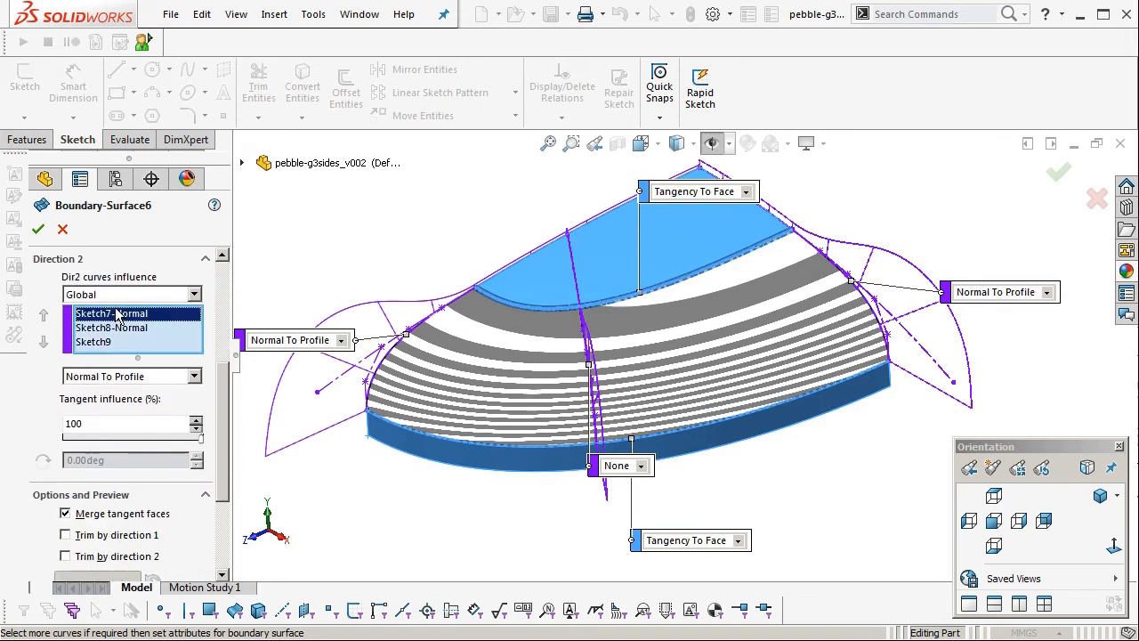
# Review the Sketch7 and Sketch8 Direction 2 curve conditions in Boundary-Surface6.
pyautogui.click(111, 327)
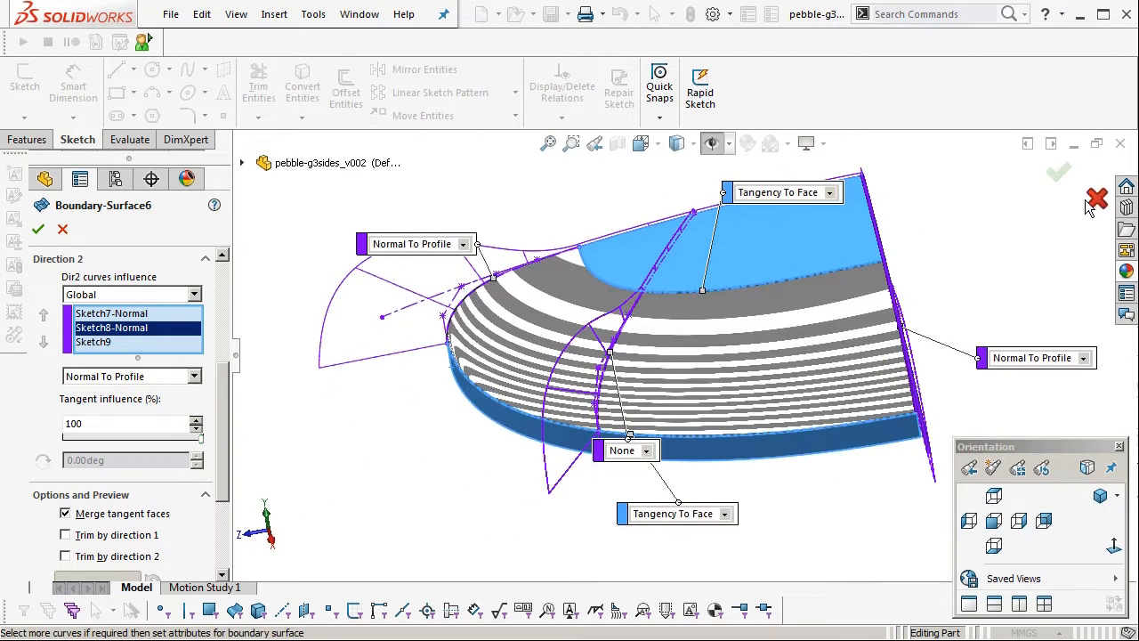
pyautogui.click(1059, 172)
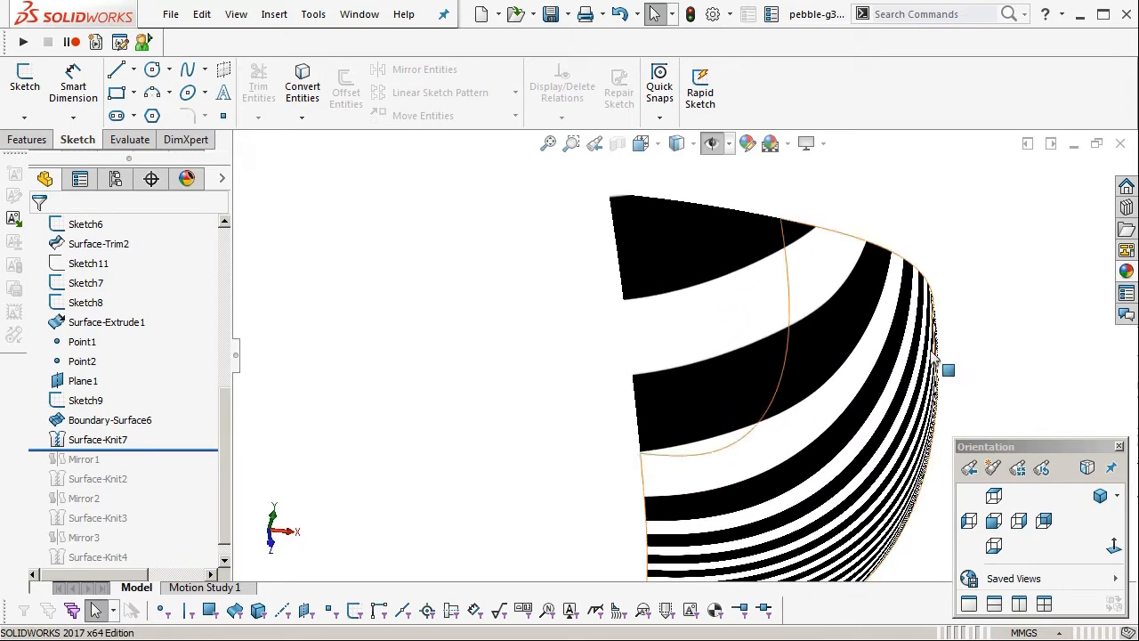
# Orbit the knitted surface to inspect zebra stripes along its edge, from above and face-on.
pyautogui.moveTo(801, 356); pyautogui.dragTo(845, 338)
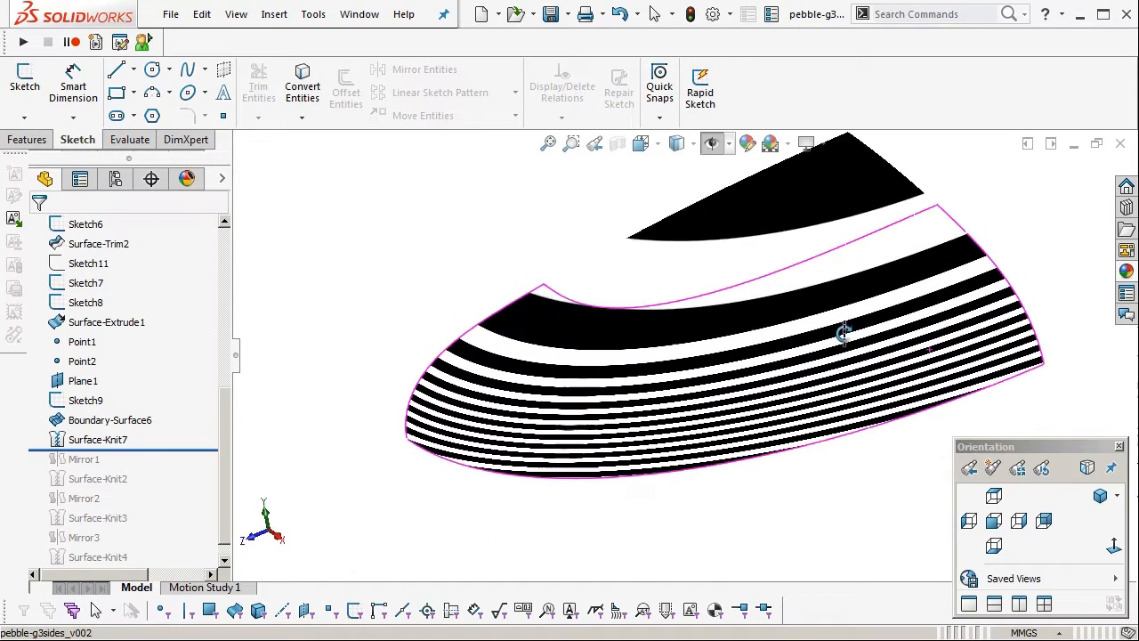
pyautogui.moveTo(841, 334); pyautogui.dragTo(895, 280)
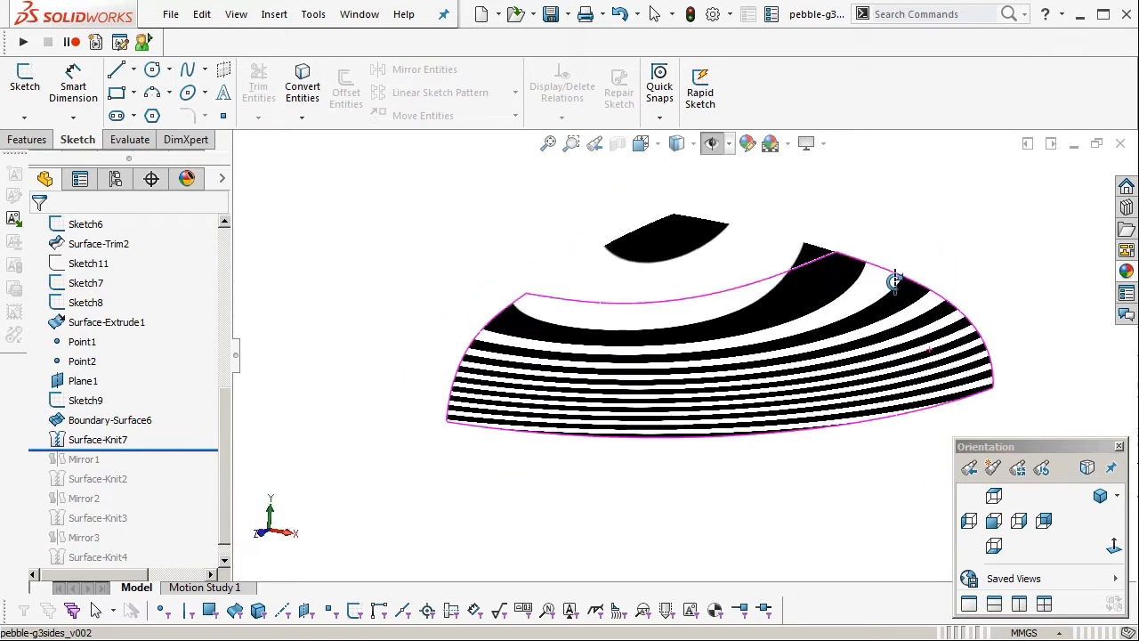
pyautogui.moveTo(894, 280); pyautogui.dragTo(890, 325)
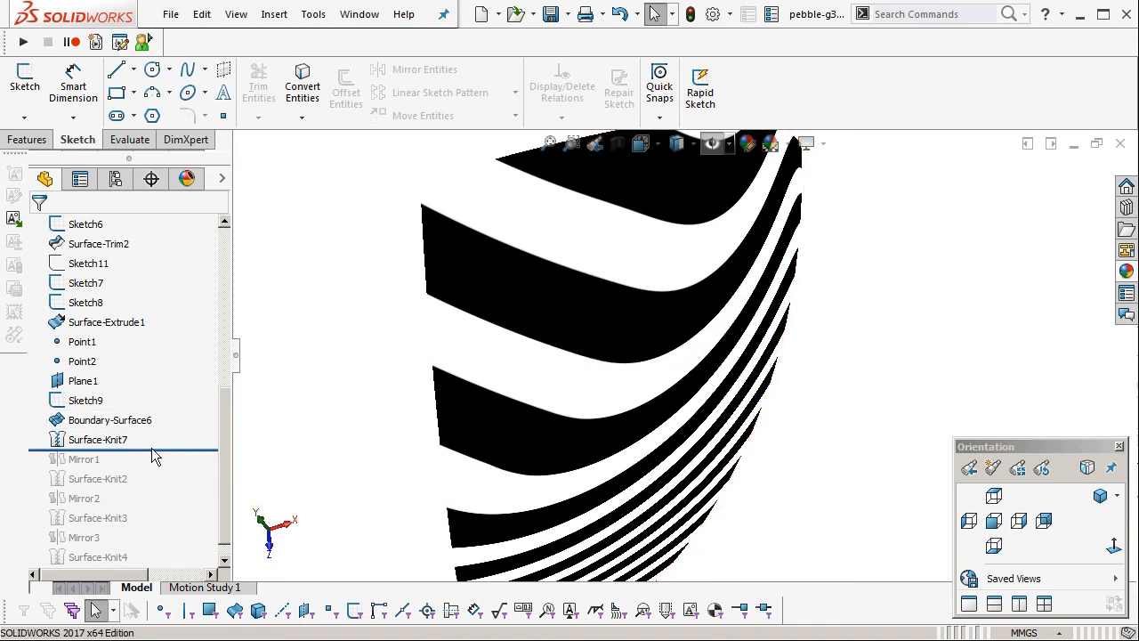
# Roll forward past Mirror1, Mirror2 and Surface-Knit4, viewing the pebble from Top.
pyautogui.click(84, 458)
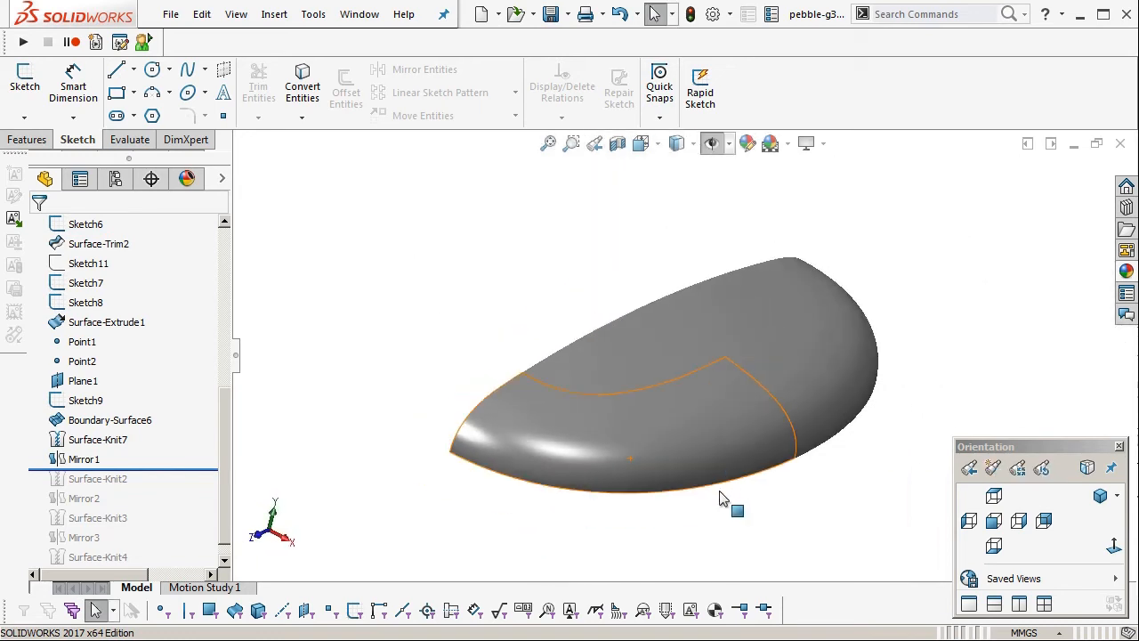
pyautogui.click(98, 478)
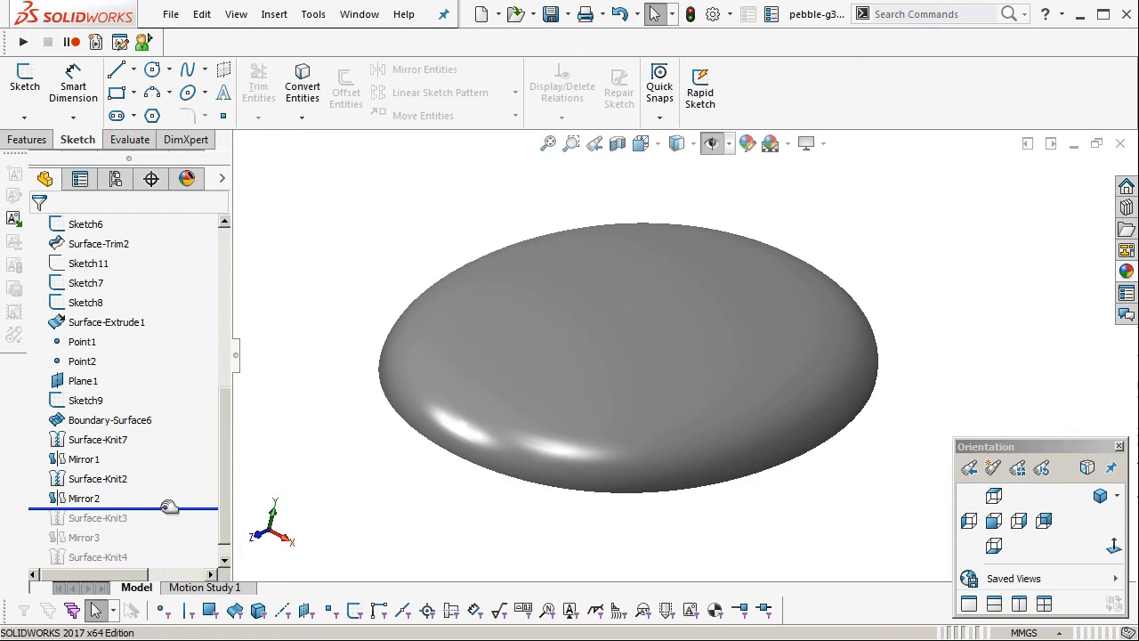
pyautogui.scroll(-3)
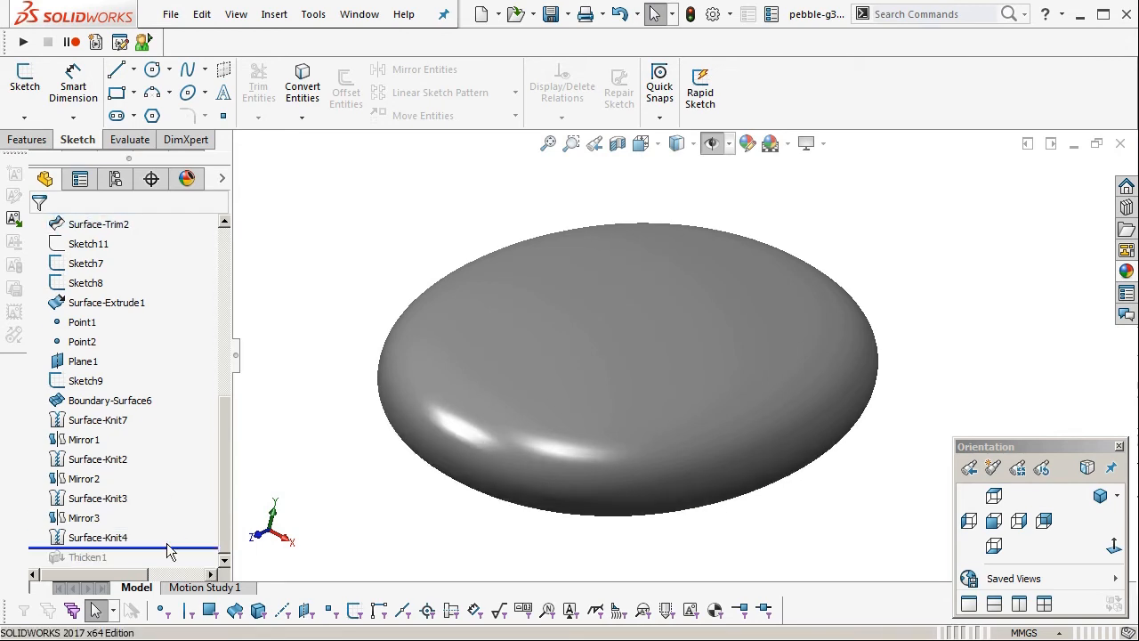
pyautogui.click(98, 224)
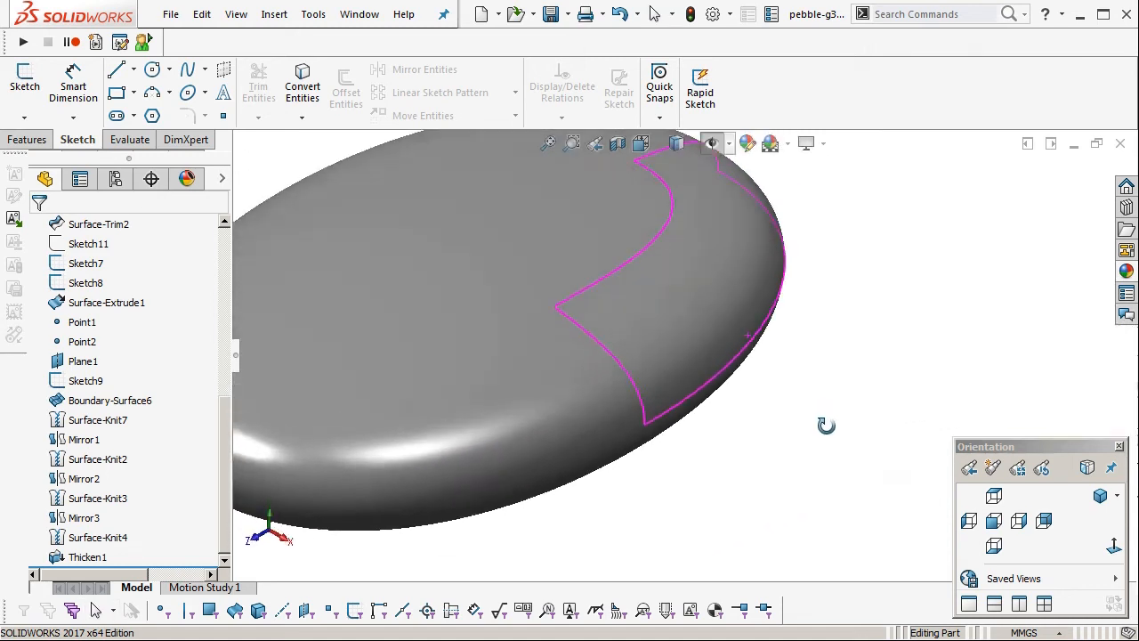
pyautogui.click(746, 143)
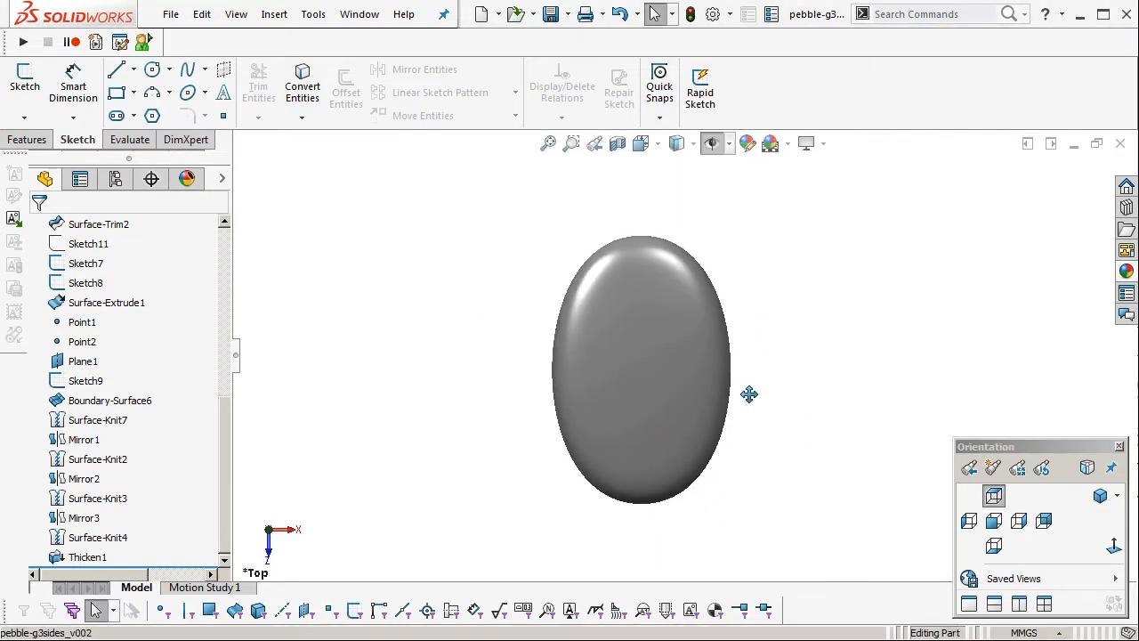
# Apply Zebra Stripes from View > Display over the whole solid pebble and confirm.
pyautogui.click(106, 303)
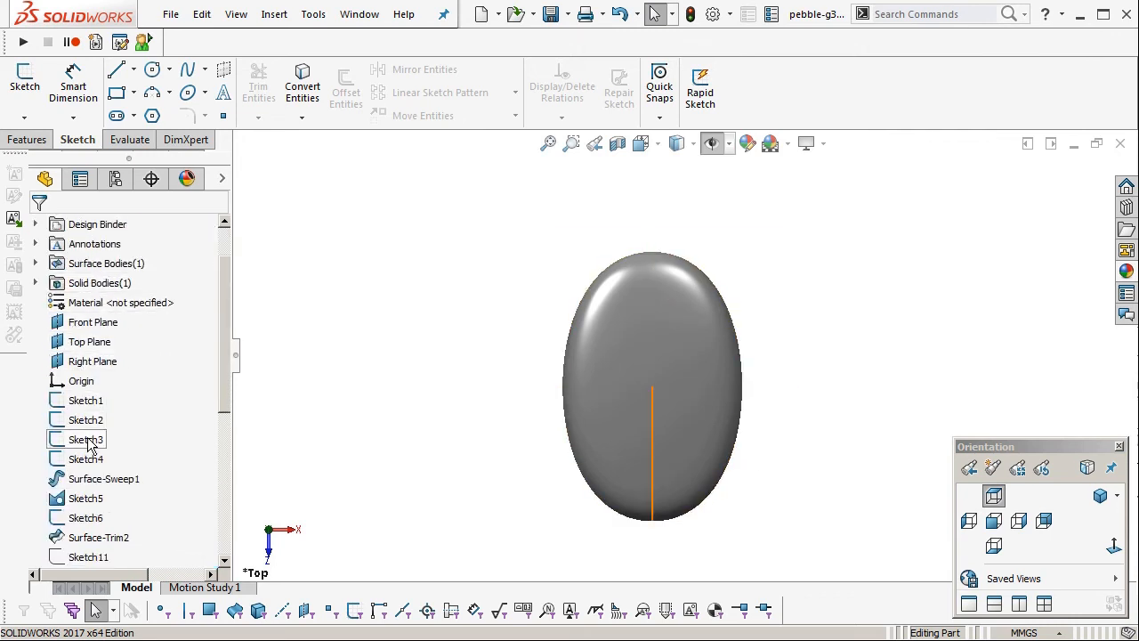
pyautogui.click(86, 497)
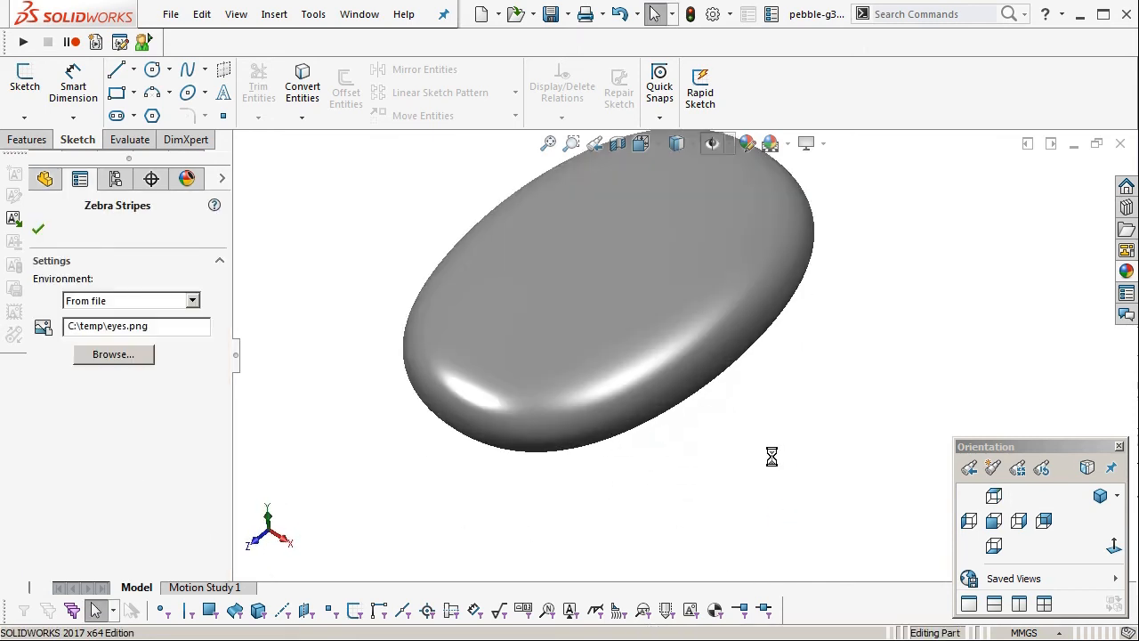
pyautogui.click(38, 229)
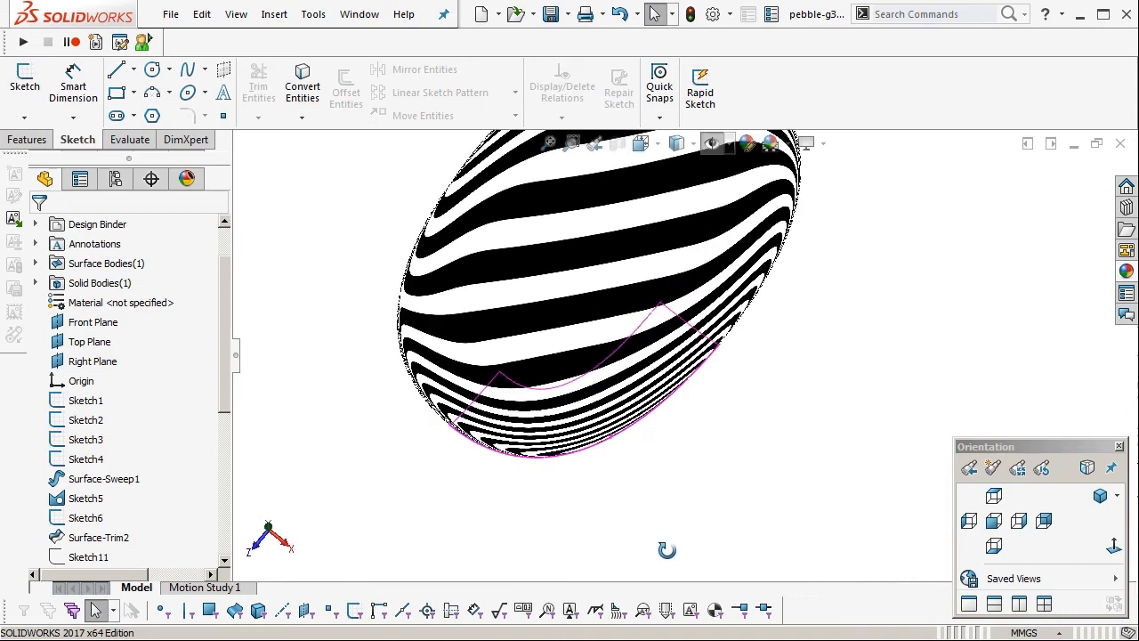